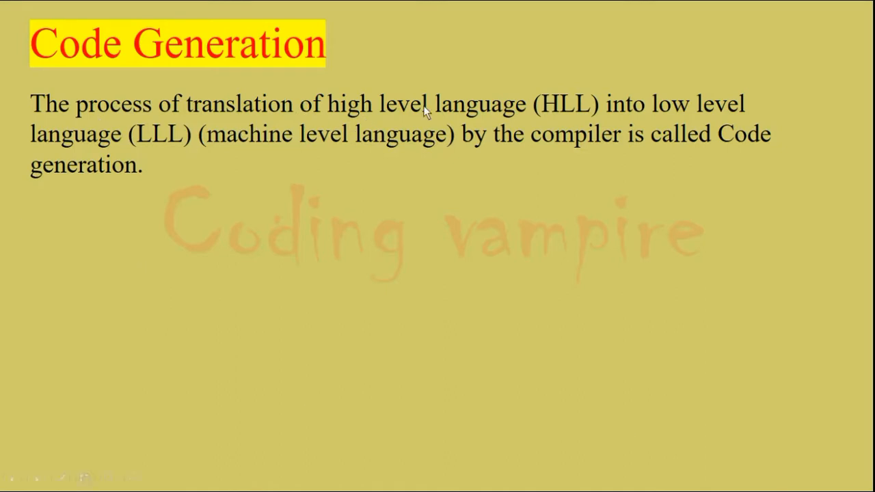
{"action": "mouse_move", "coordinate": [567, 108]}
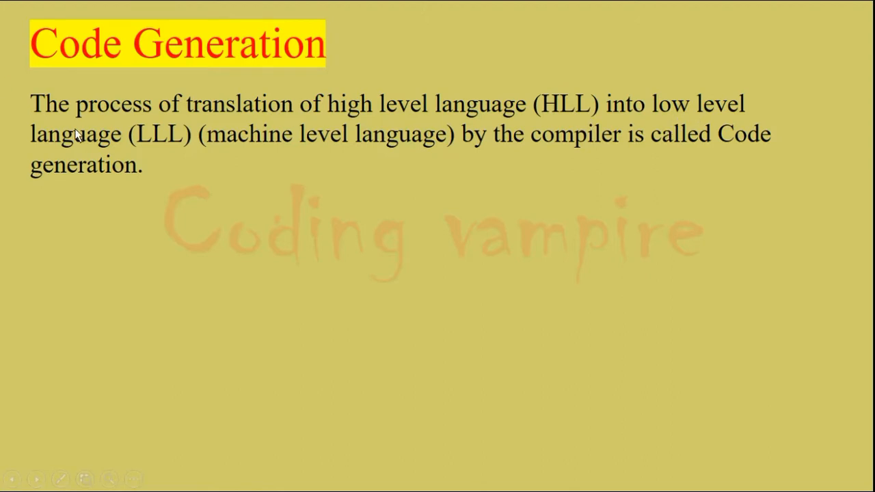
{"action": "mouse_move", "coordinate": [267, 116]}
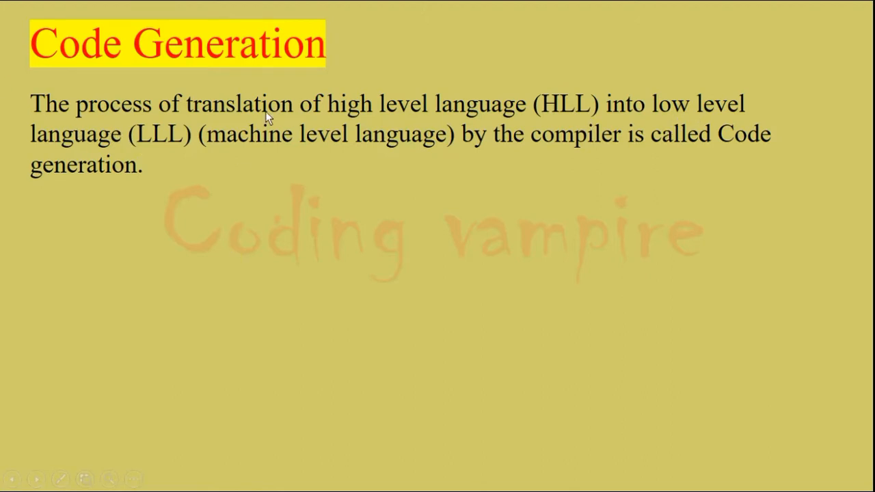
{"action": "mouse_move", "coordinate": [748, 99]}
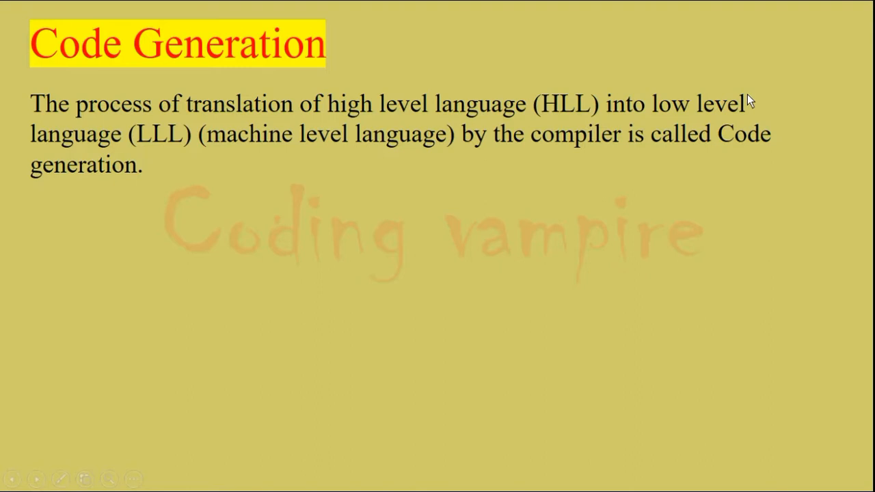
{"action": "mouse_move", "coordinate": [69, 175]}
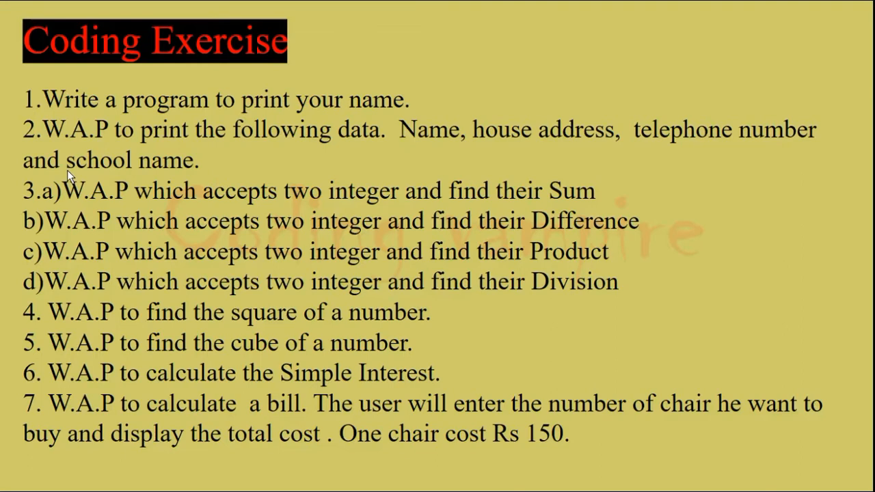
{"action": "mouse_move", "coordinate": [2, 192]}
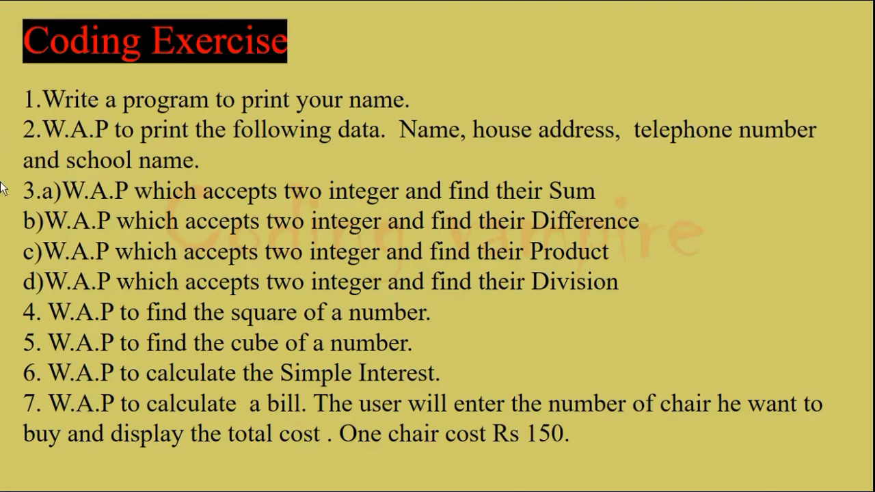
{"action": "mouse_move", "coordinate": [396, 136]}
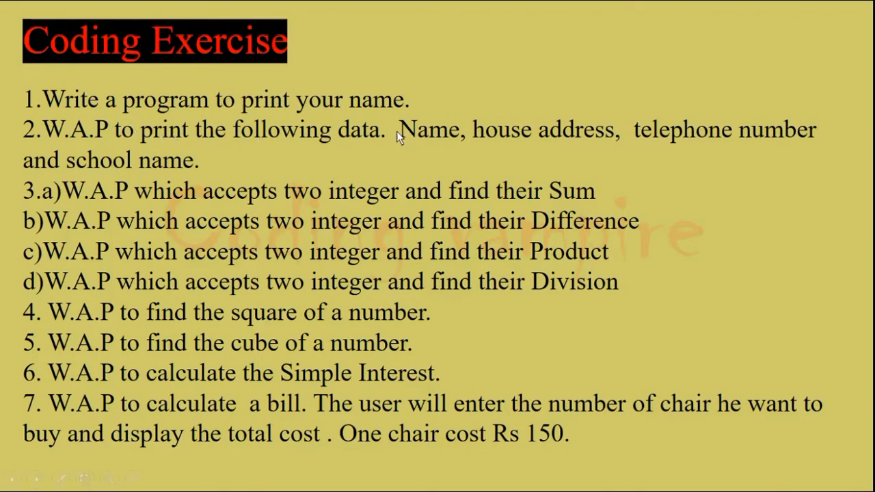
{"action": "mouse_move", "coordinate": [516, 154]}
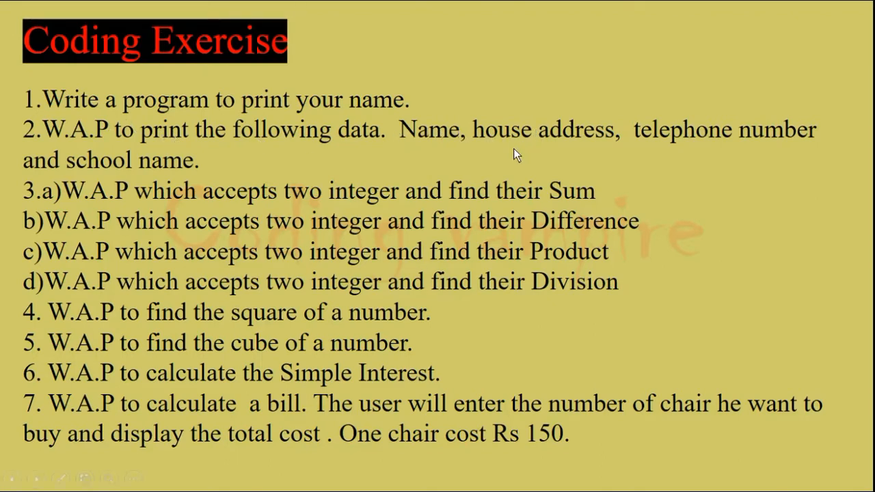
{"action": "mouse_move", "coordinate": [259, 263]}
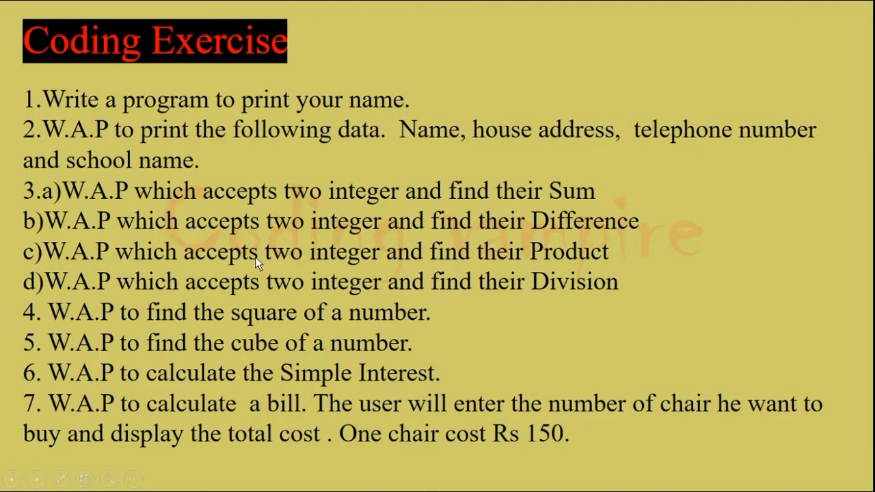
Launch Turbo C++ and start a new source file
{"action": "left_click", "coordinate": [15, 478]}
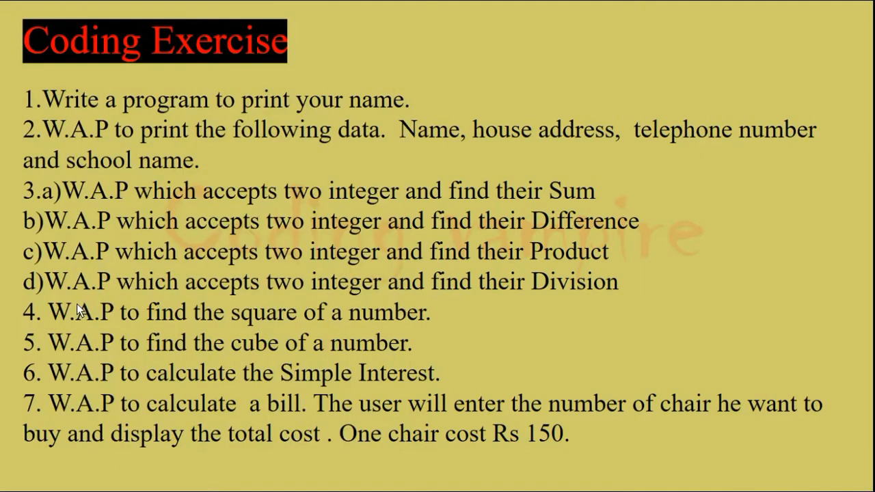
{"action": "left_click", "coordinate": [549, 478]}
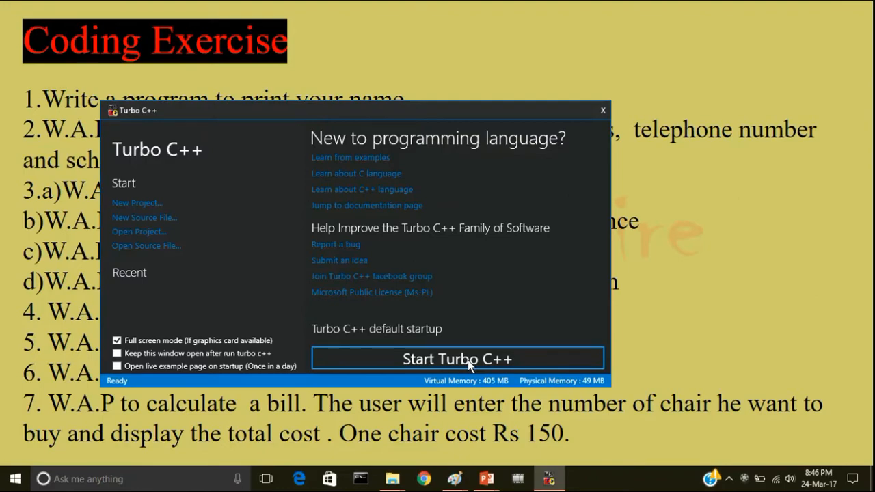
{"action": "left_click", "coordinate": [457, 358]}
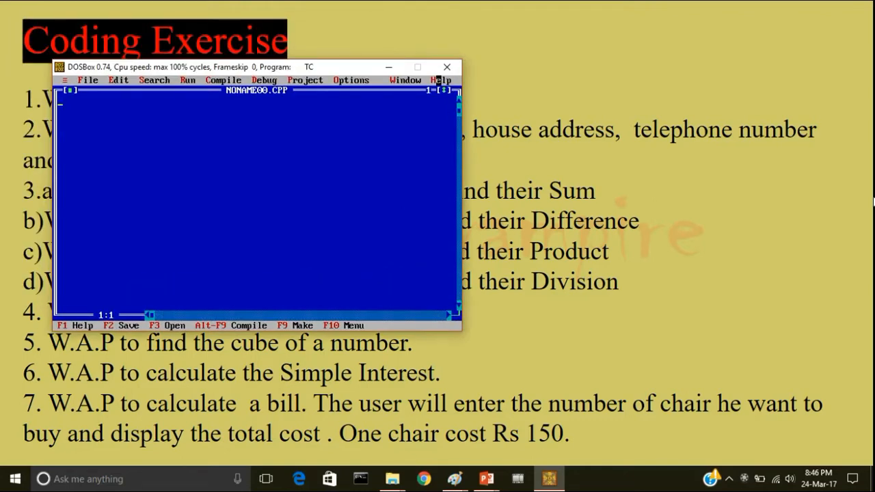
Type the iostream.h and conio.h includes, void main(), an opening brace and clrscr();
{"action": "type", "text": "#include"}
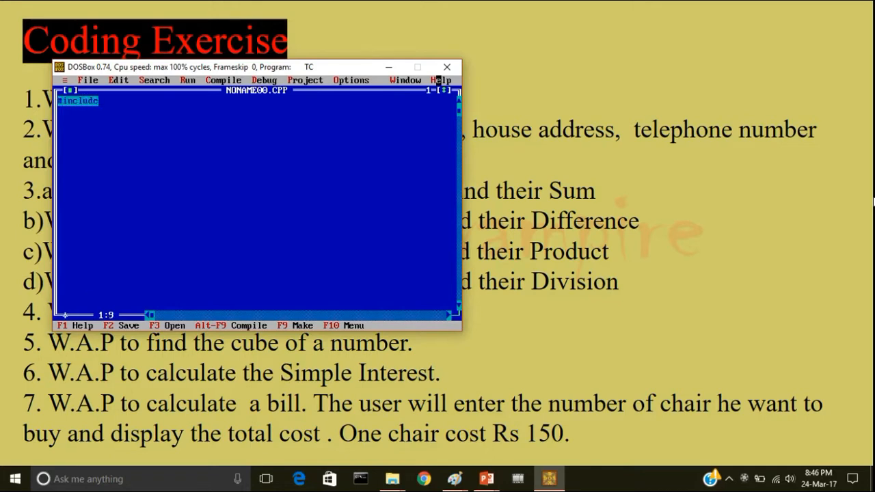
{"action": "type", "text": "<iostream."}
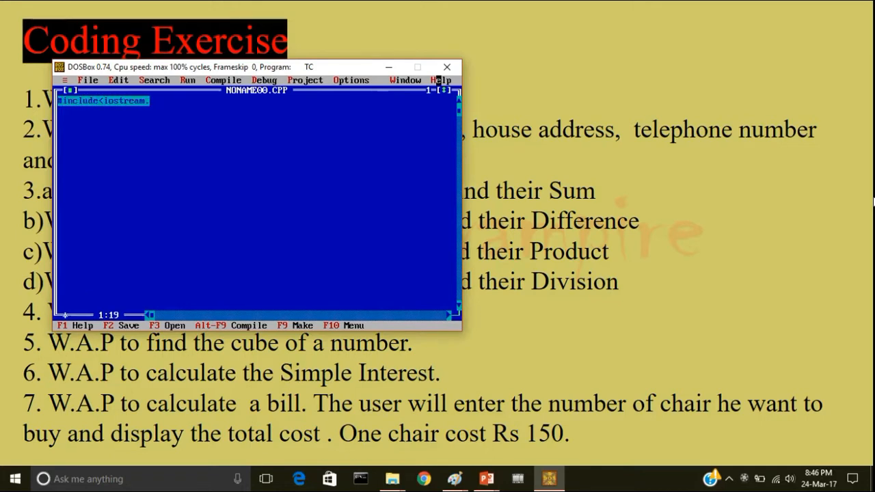
{"action": "type", "text": "h>"}
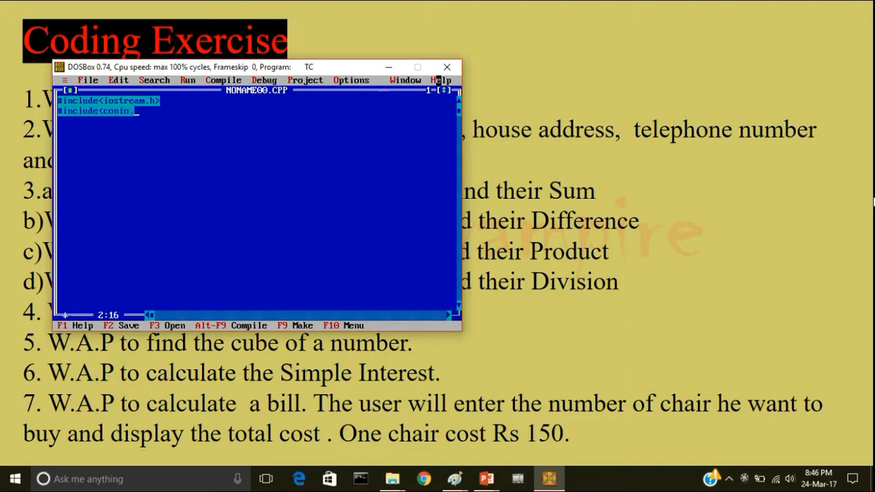
{"action": "type", "text": "h>"}
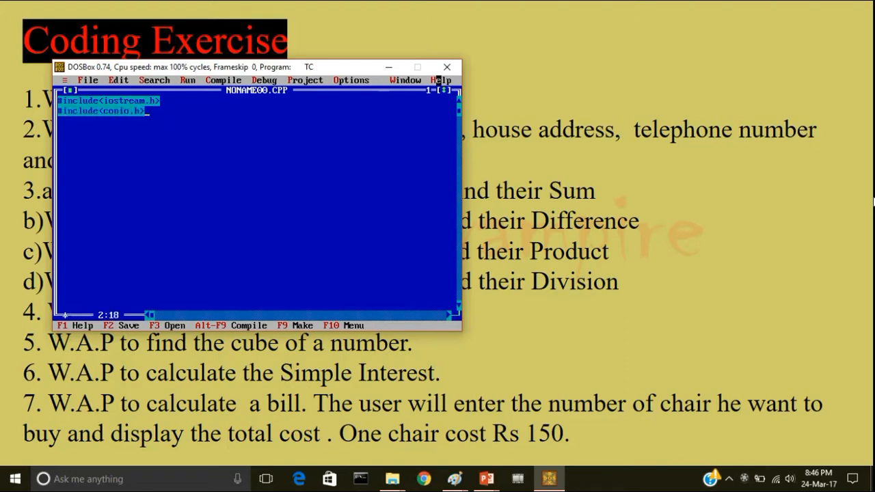
{"action": "type", "text": "voii"}
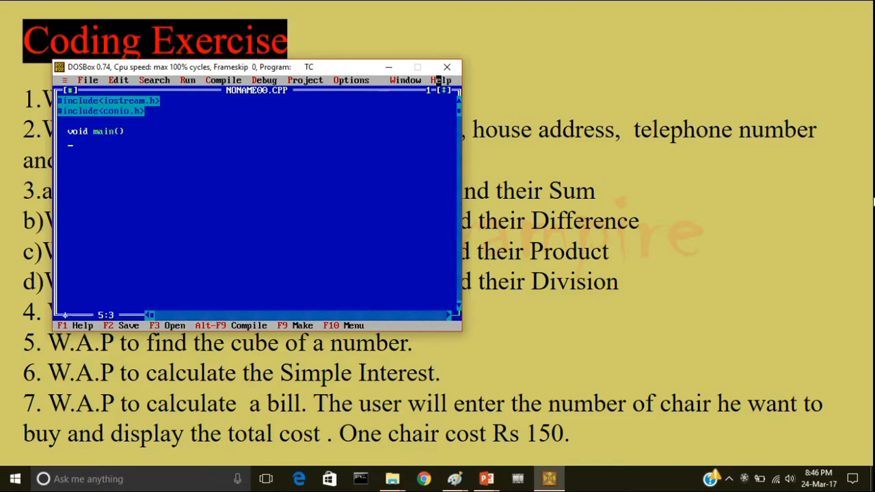
{"action": "type", "text": "{"}
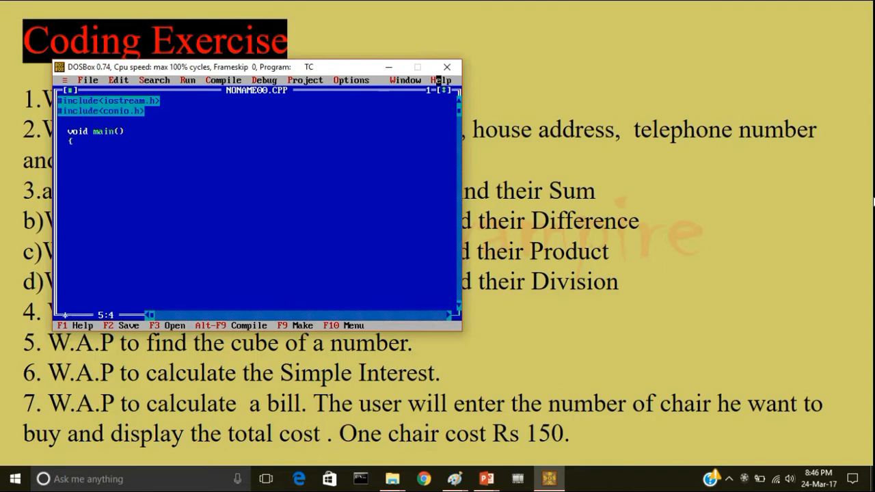
{"action": "type", "text": "clrs"}
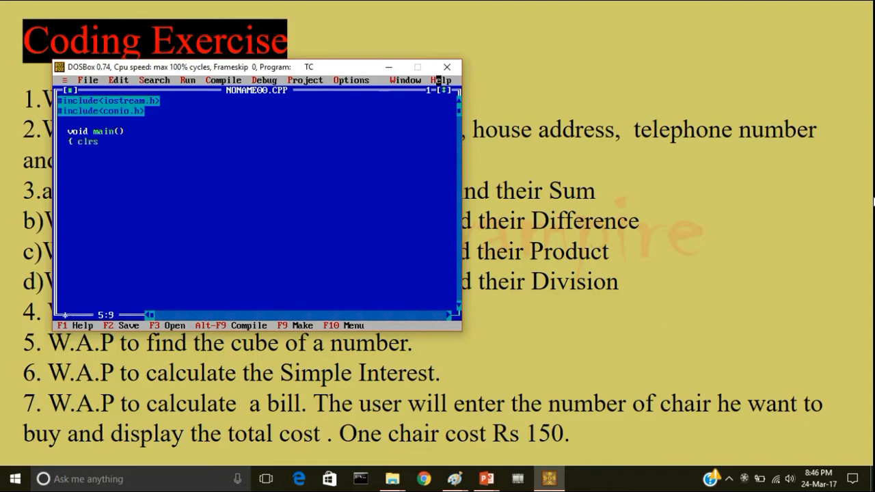
{"action": "type", "text": "cr();"}
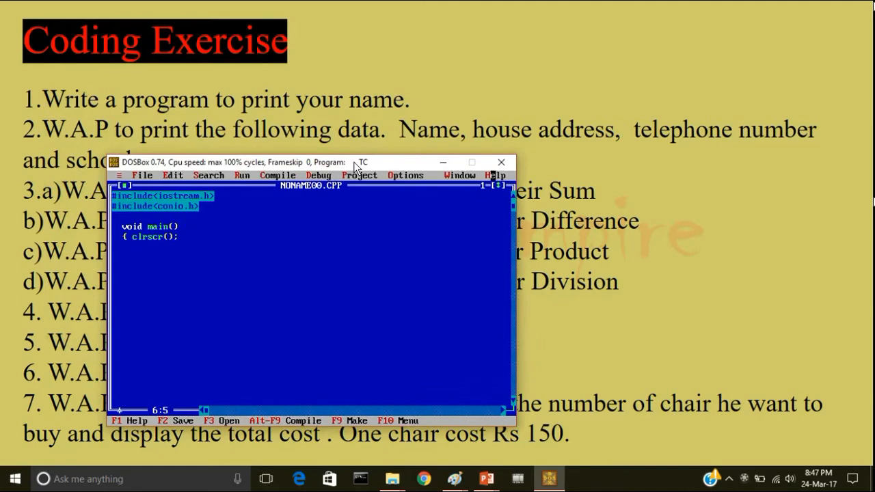
Start the cout line printing the name vampire and the number 23432
{"action": "type", "text": "cout"}
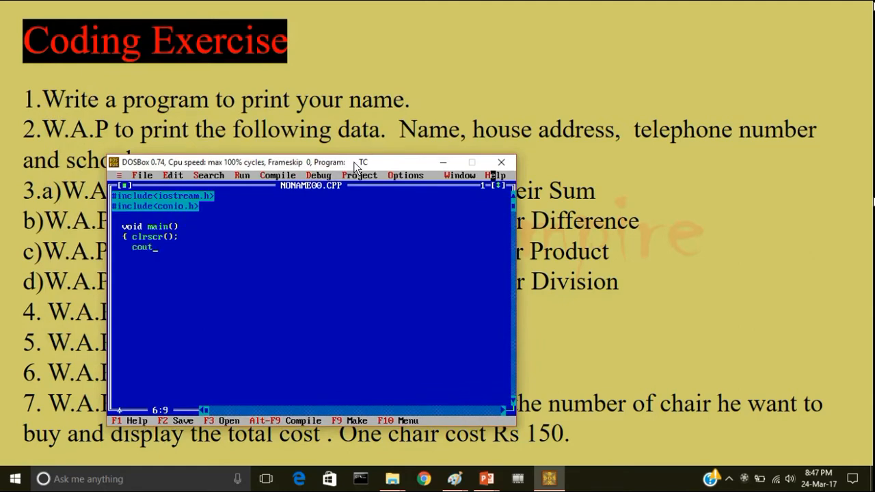
{"action": "type", "text": "<<"}
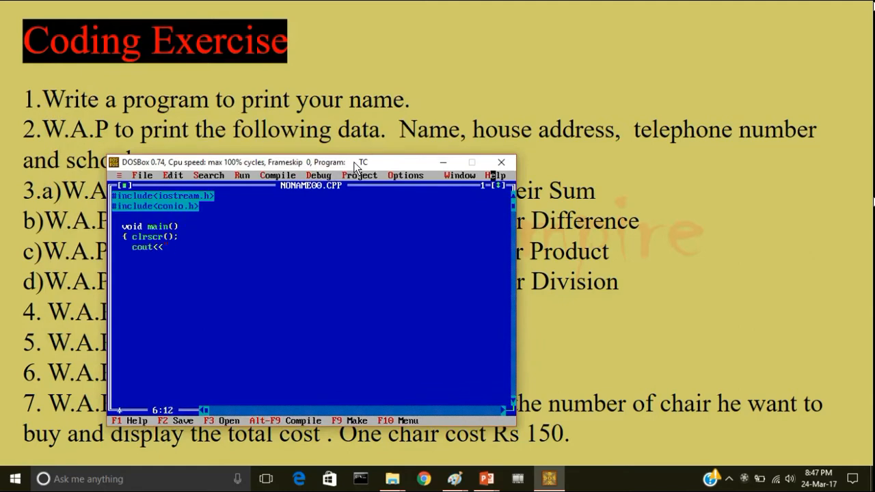
{"action": "type", "text": "\"name\""}
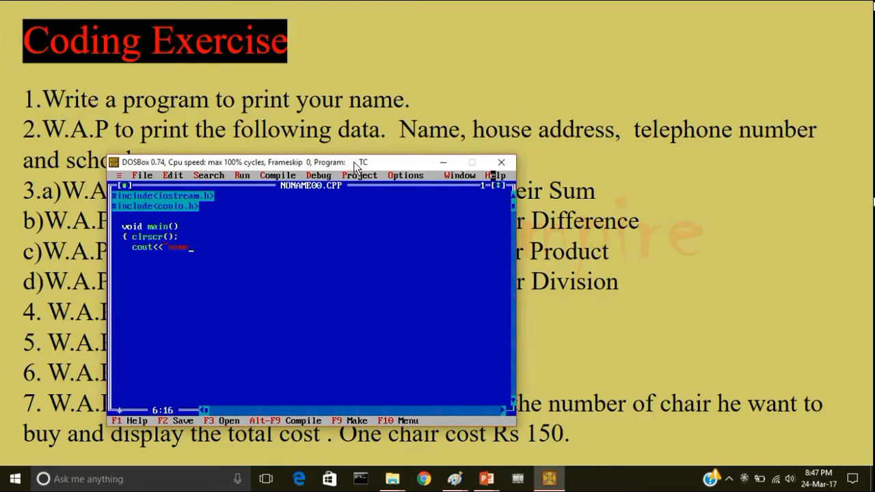
{"action": "type", "text": "\""}
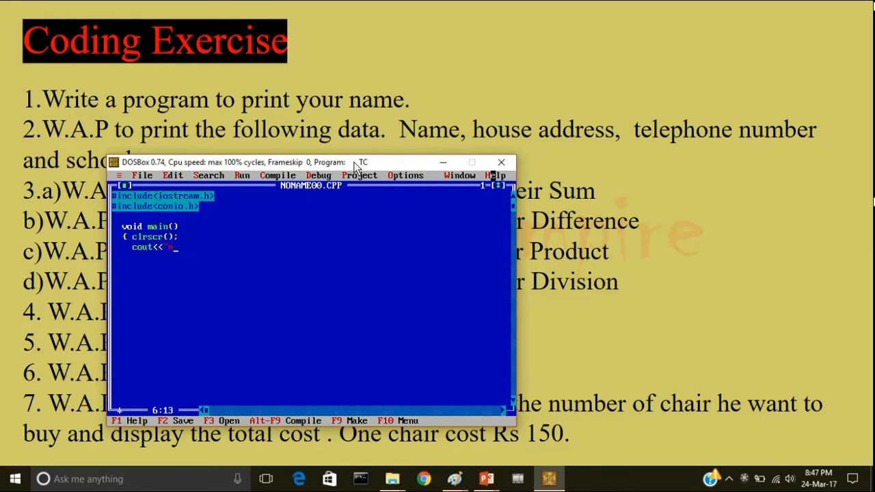
{"action": "key", "text": "Backspace"}
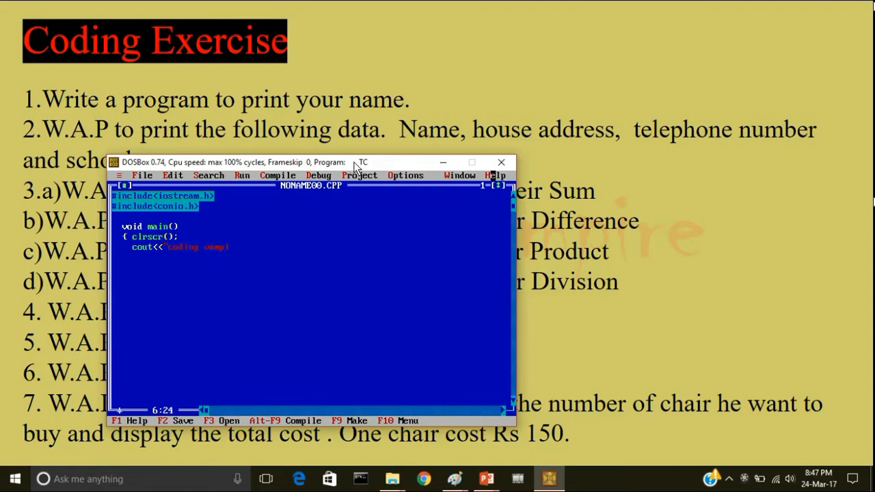
{"action": "type", "text": "vampire"}
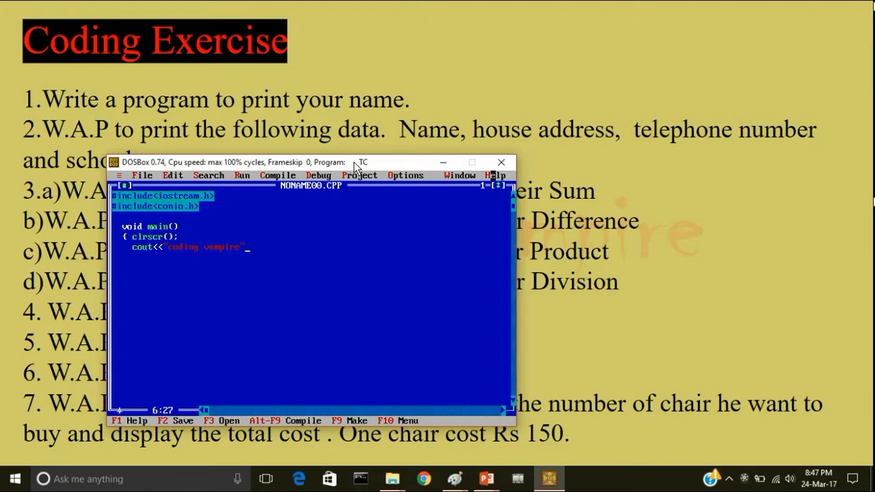
{"action": "type", "text": "\"<"}
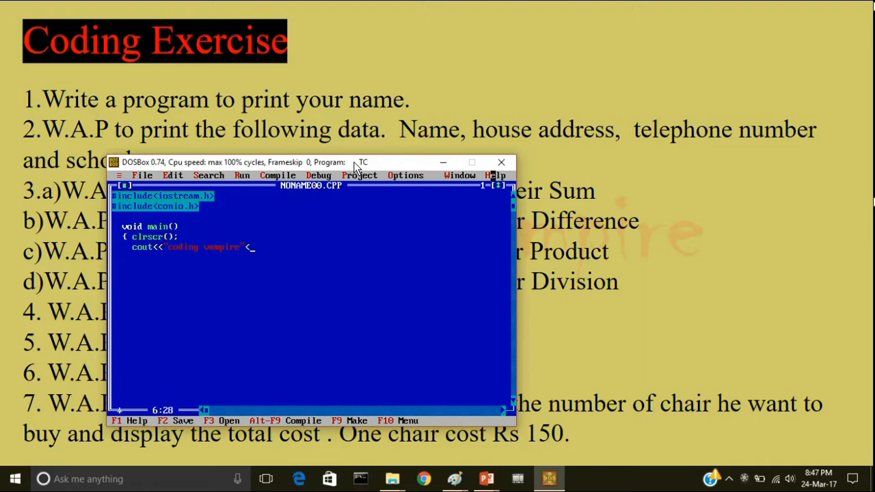
{"action": "type", "text": "<"}
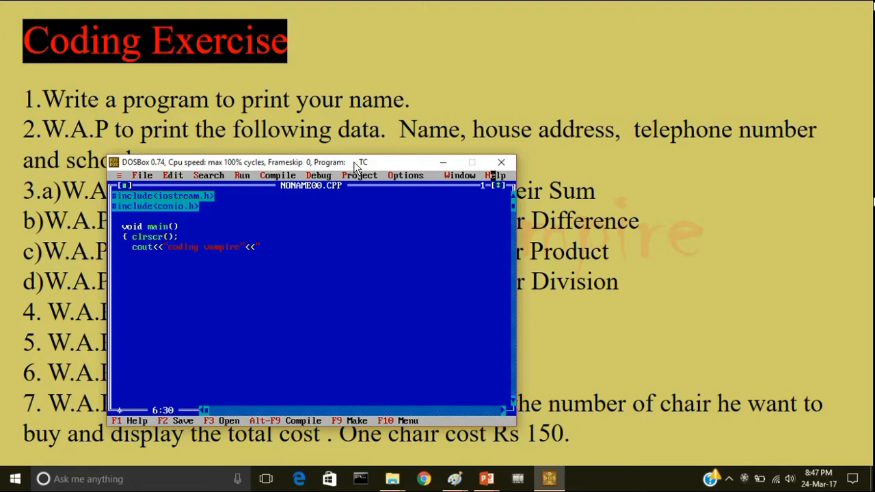
{"action": "type", "text": "23432fsdffolj"}
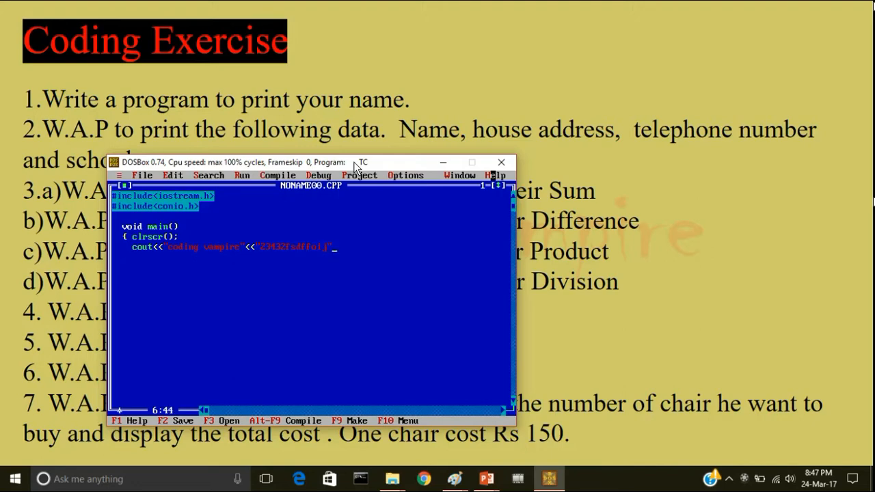
Add 9653839 and school to the cout line, then getch();
{"action": "type", "text": "<<"}
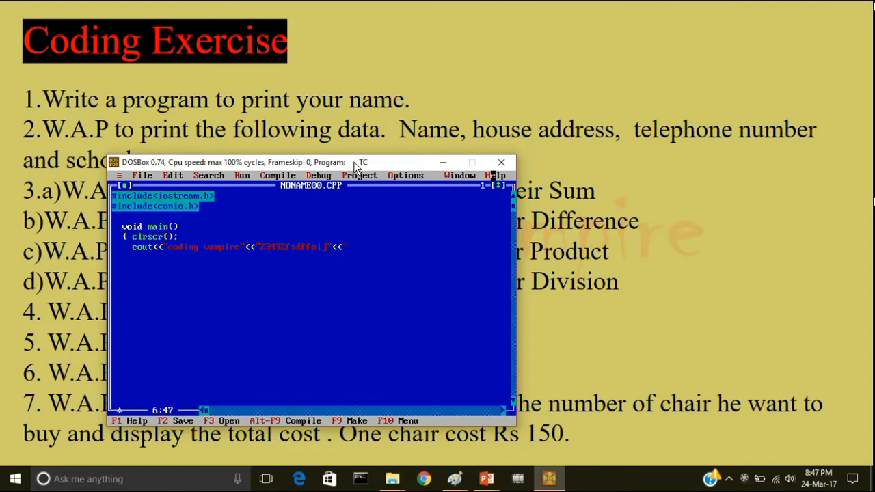
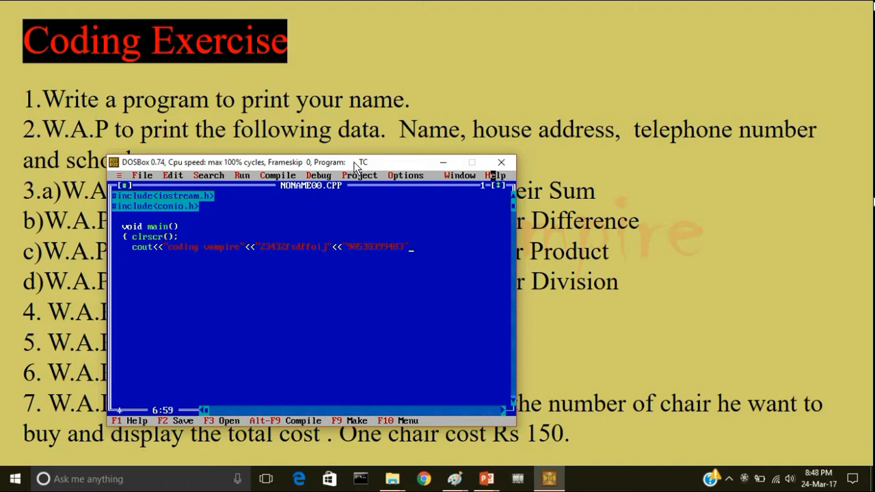
{"action": "type", "text": "<<"}
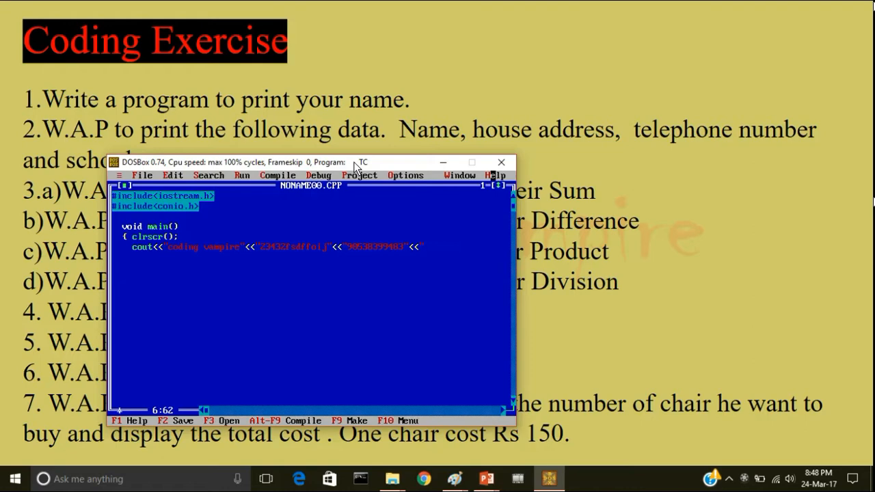
{"action": "type", "text": "school"}
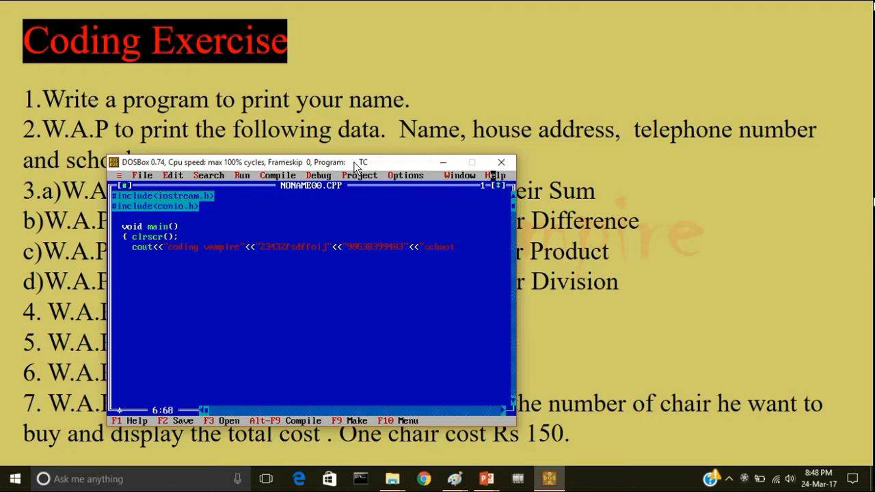
{"action": "type", "text": "\";"}
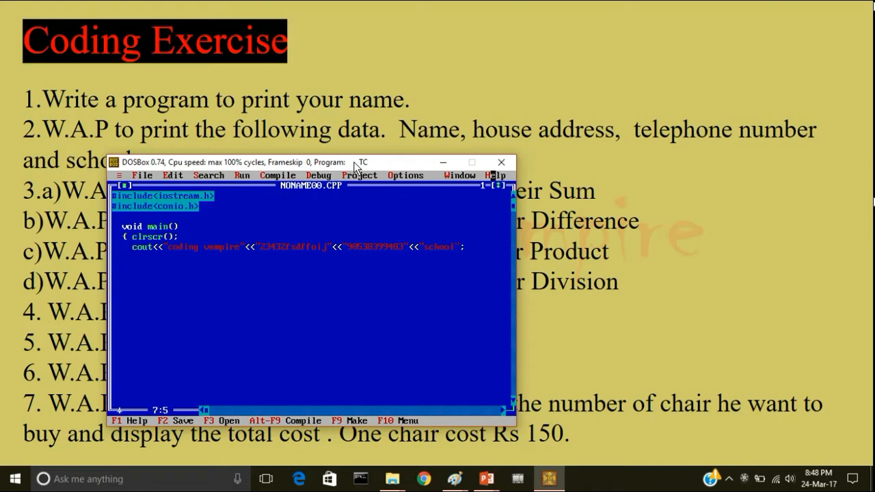
{"action": "type", "text": "getch();"}
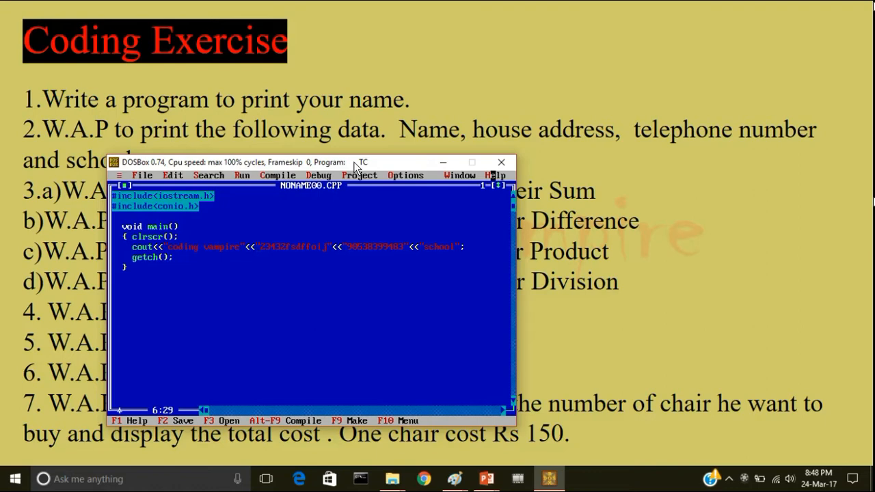
Run Compile from the Compile menu twice on the current program
{"action": "left_click", "coordinate": [278, 175]}
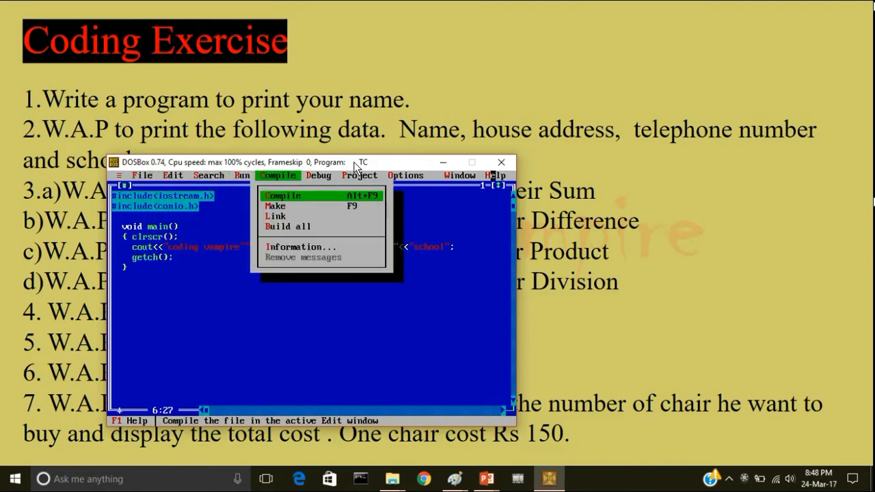
{"action": "left_click", "coordinate": [282, 195]}
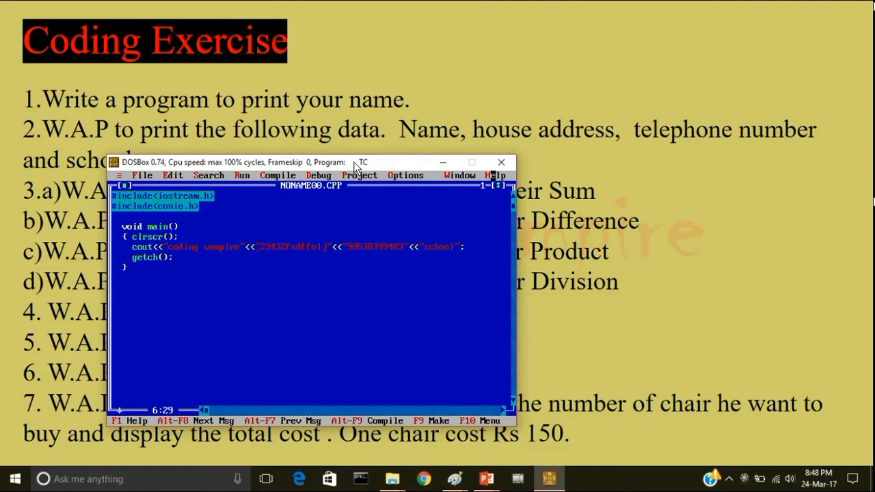
{"action": "left_click", "coordinate": [278, 175]}
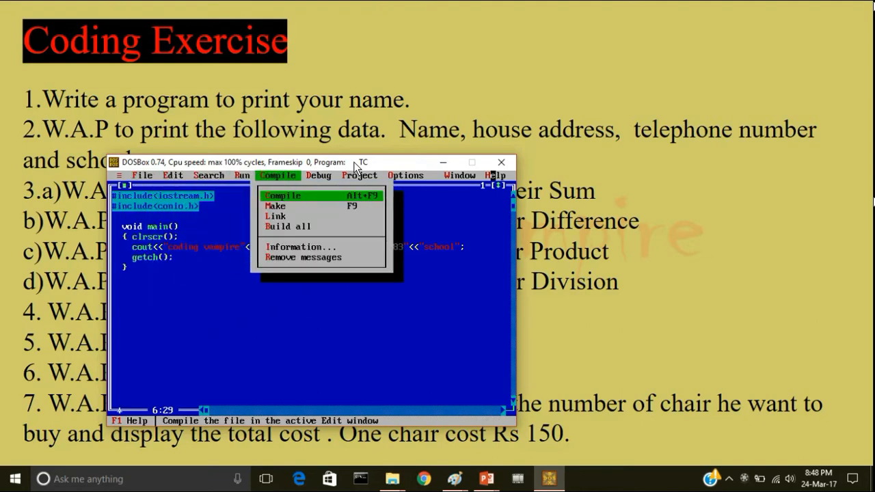
{"action": "left_click", "coordinate": [283, 195]}
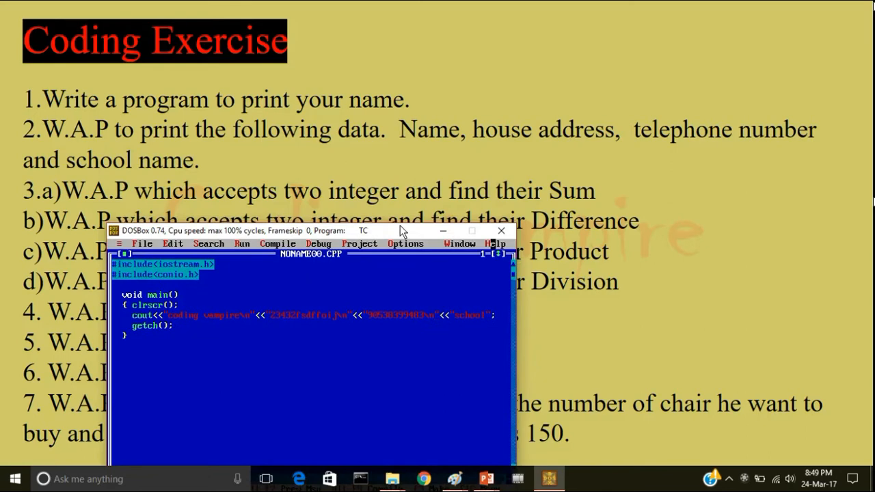
{"action": "mouse_move", "coordinate": [166, 182]}
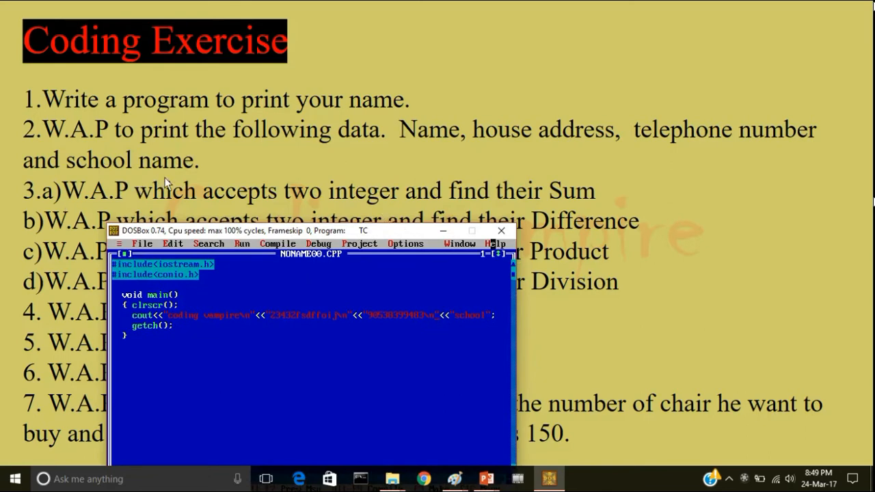
{"action": "mouse_move", "coordinate": [369, 190]}
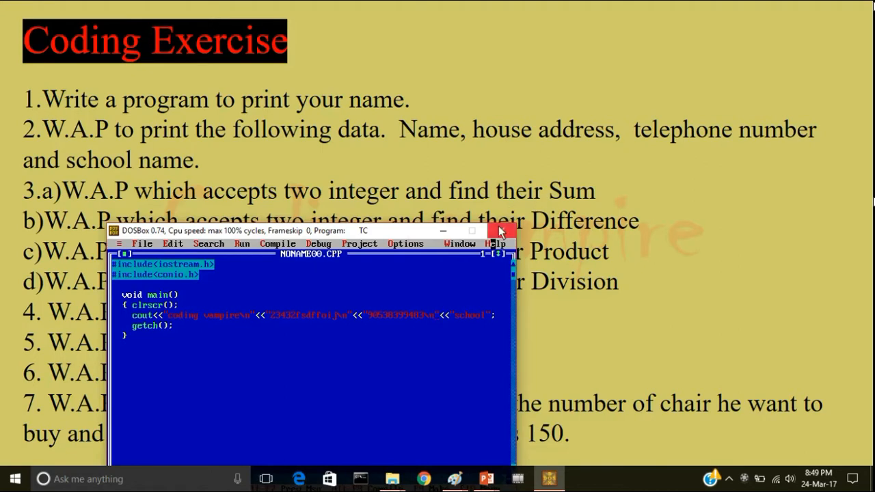
Drag the DOSBox window lower to reveal exercises 3a to 3d
{"action": "left_click_drag", "start_coordinate": [307, 230], "coordinate": [444, 258]}
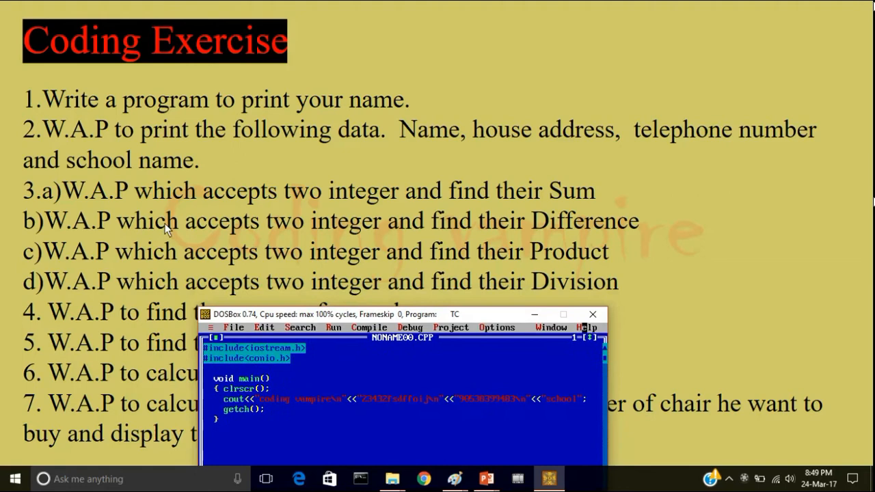
{"action": "mouse_move", "coordinate": [272, 234]}
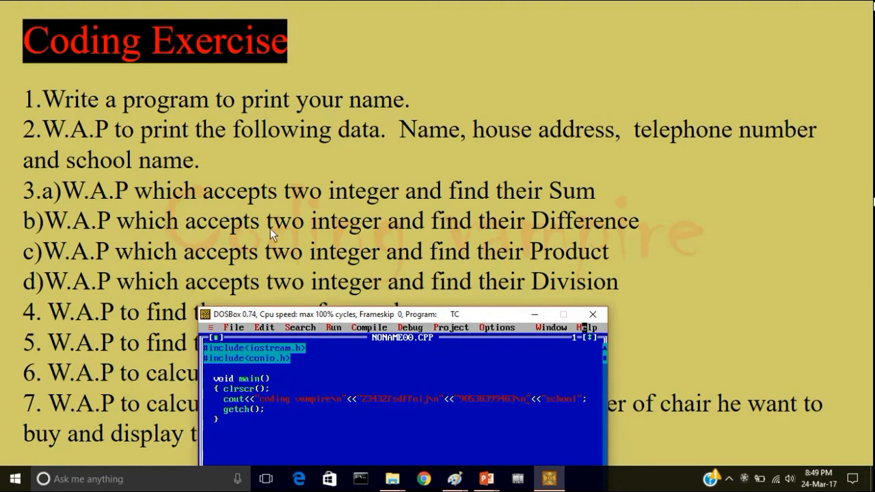
{"action": "mouse_move", "coordinate": [456, 313]}
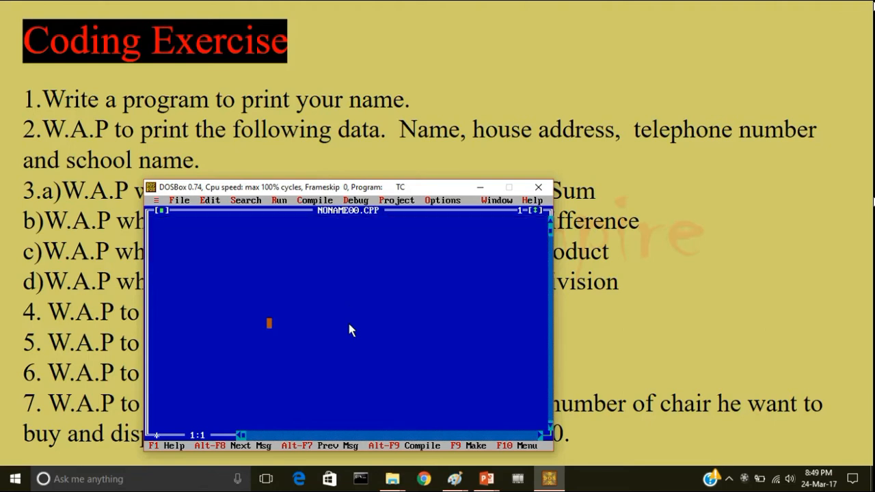
Write a 'difference of two number' comment at the top of the file
{"action": "type", "text": "//"}
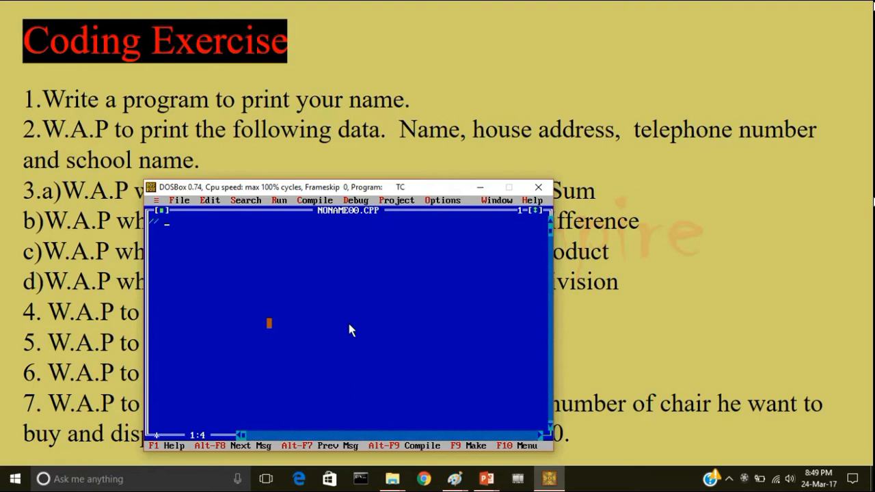
{"action": "type", "text": "differennce"}
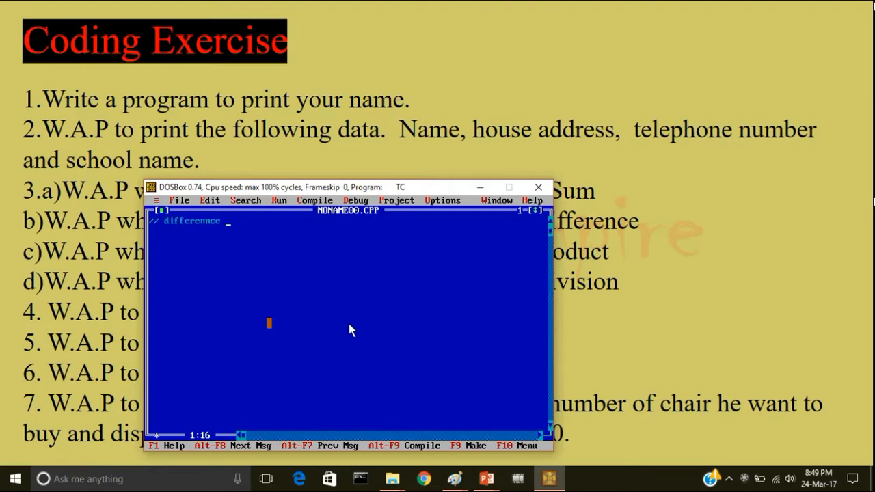
{"action": "key", "text": "BackSpace"}
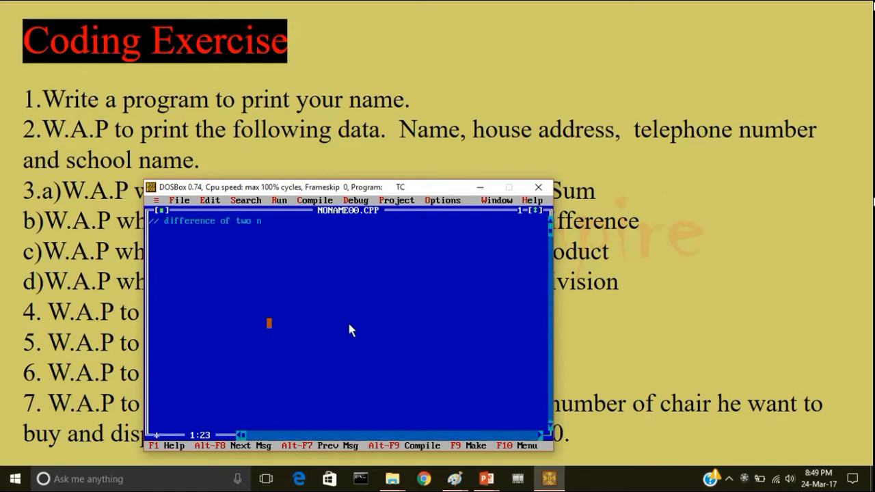
{"action": "type", "text": "umber"}
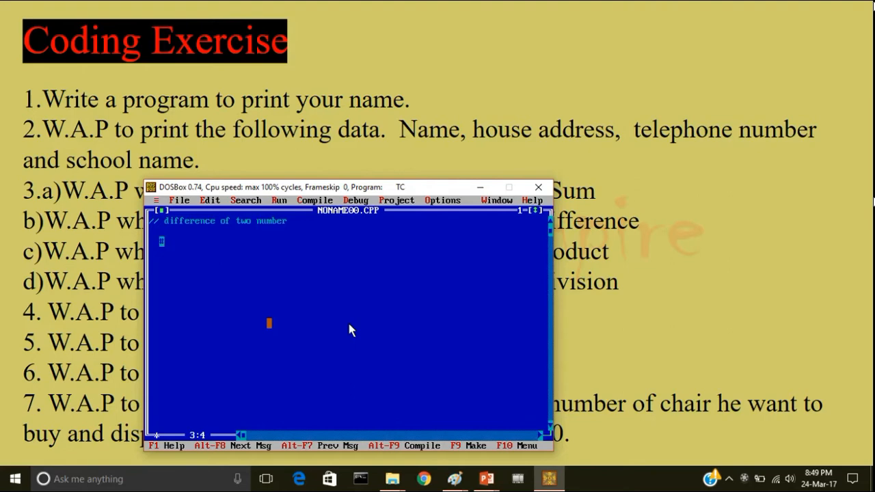
Add the iostream.h and conio.h includes and void main() with an opening brace
{"action": "type", "text": "#include"}
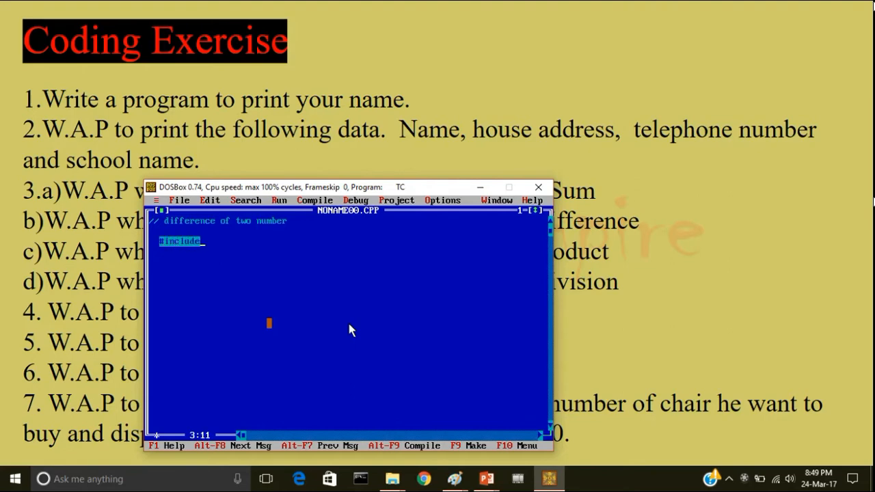
{"action": "type", "text": "<iostream.h>"}
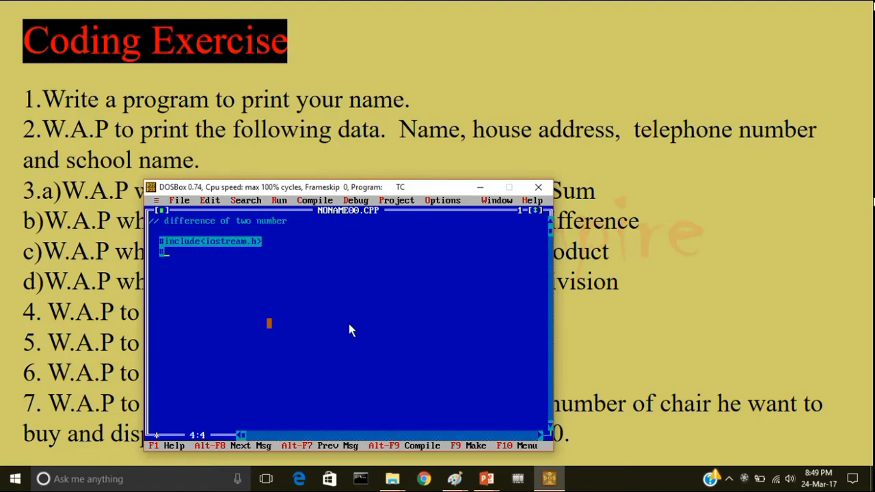
{"action": "type", "text": "#include<"}
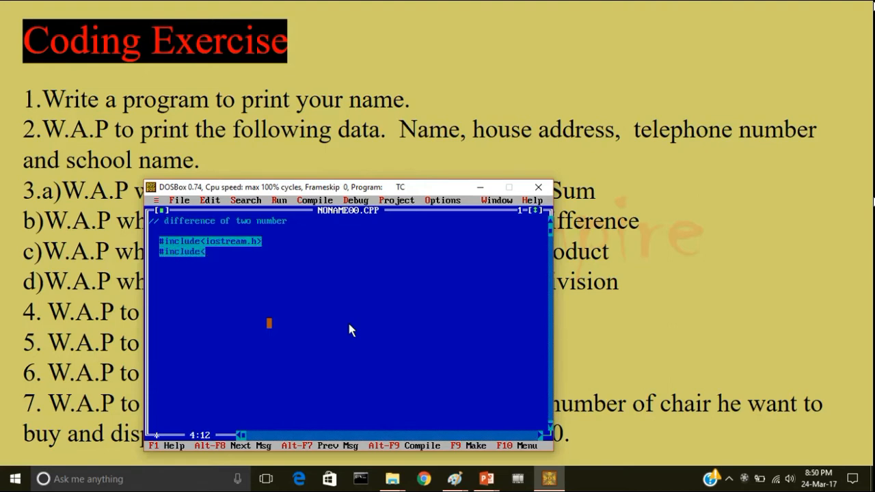
{"action": "type", "text": "conio.h>"}
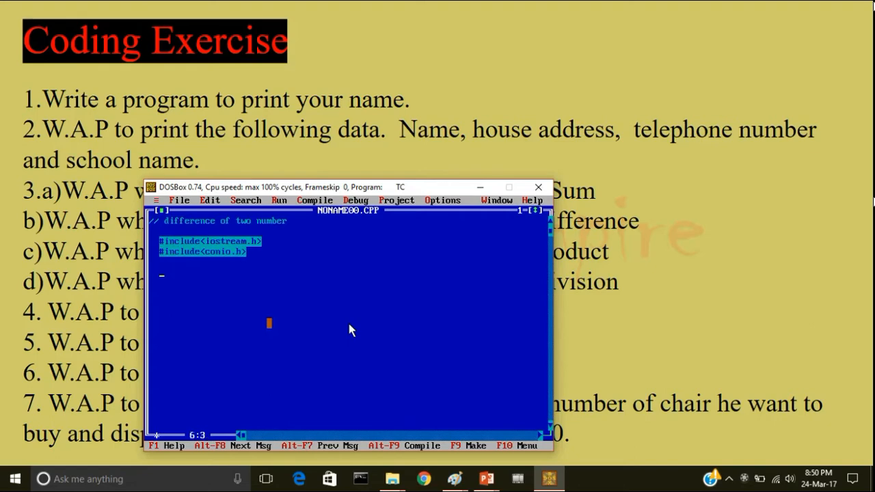
{"action": "type", "text": "void ma"}
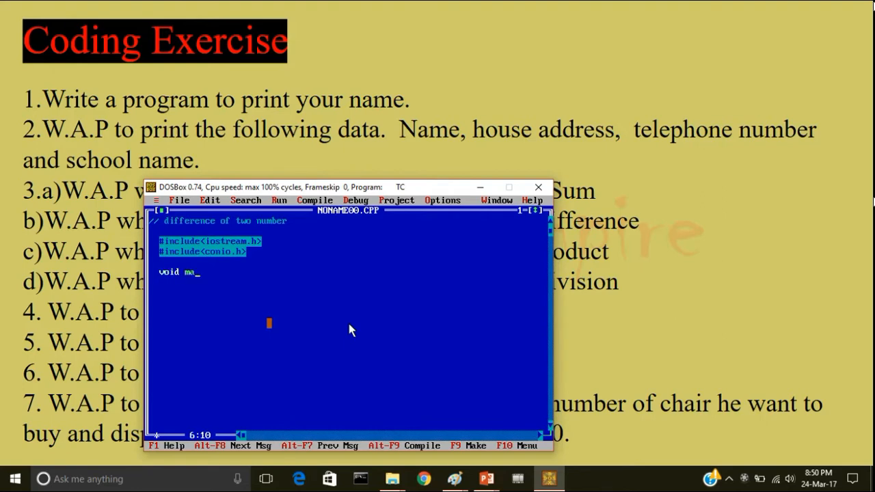
{"action": "type", "text": "in()"}
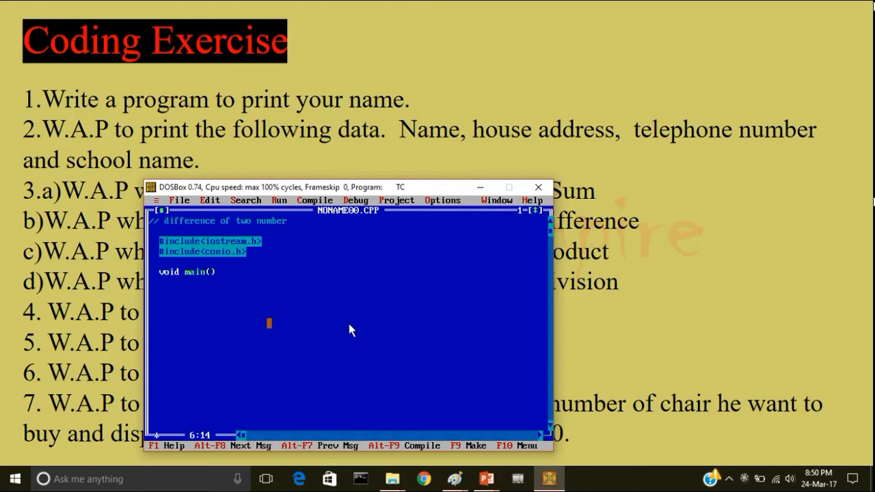
{"action": "type", "text": "{"}
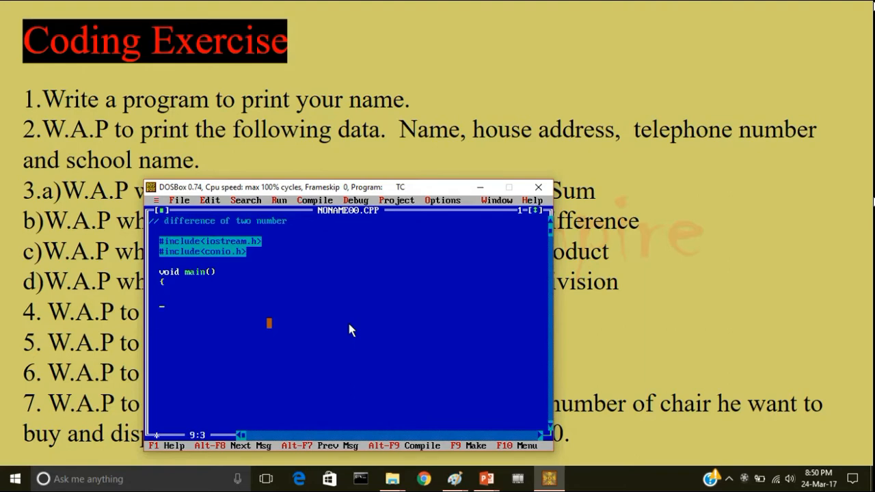
Add a comment about different types of tokens
{"action": "type", "text": "//"}
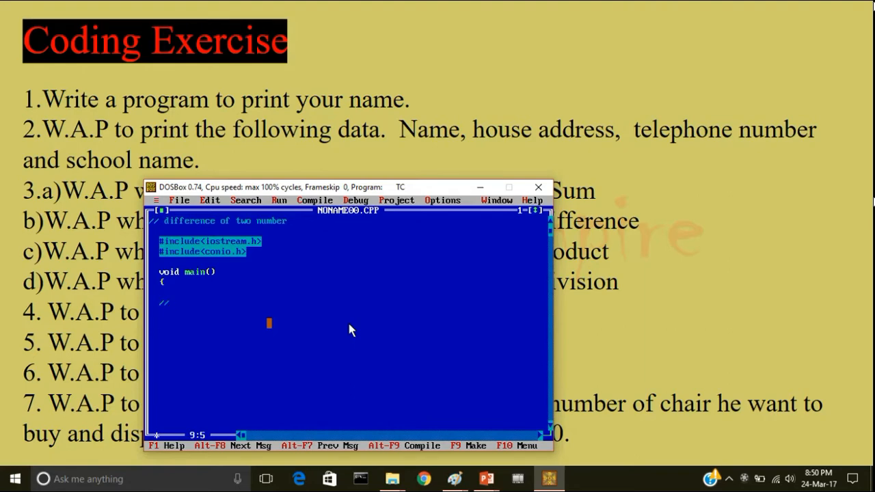
{"action": "key", "text": "Right"}
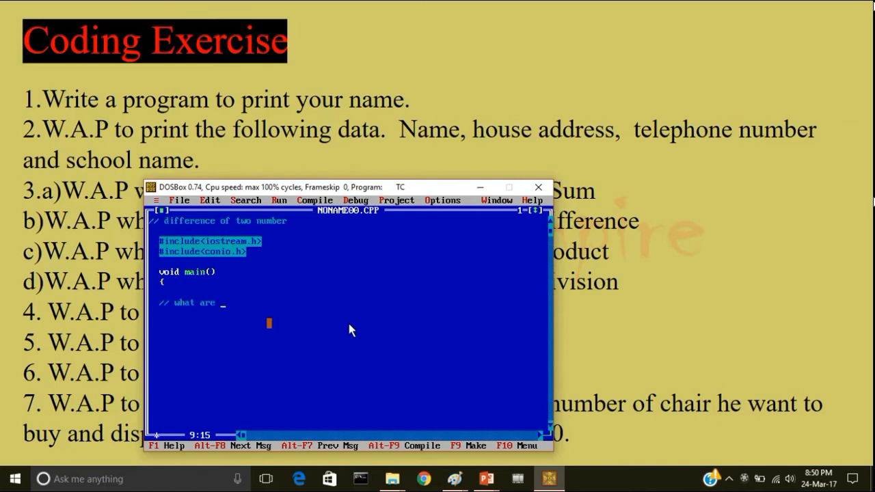
{"action": "type", "text": "tokens and d"}
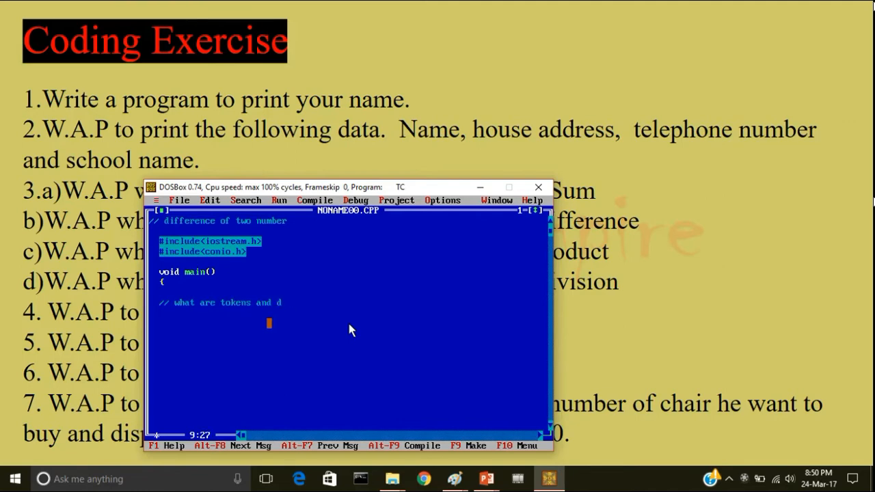
{"action": "type", "text": "ifferent t"}
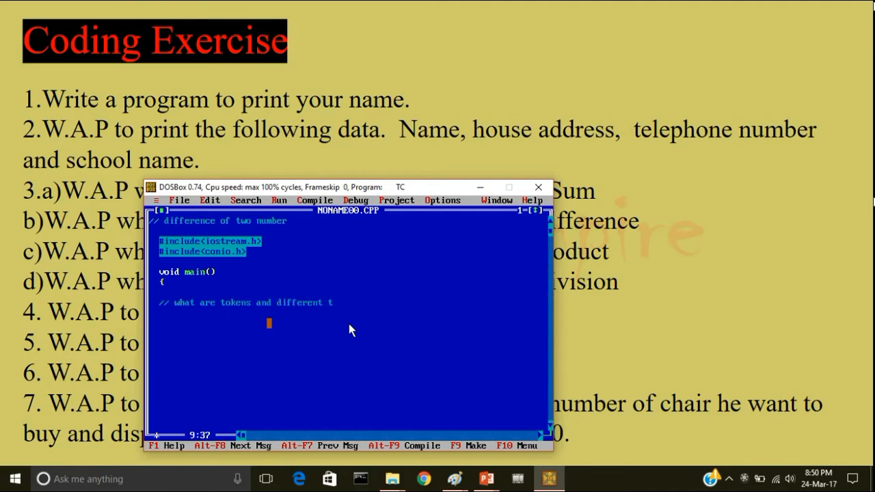
{"action": "type", "text": "type of tok"}
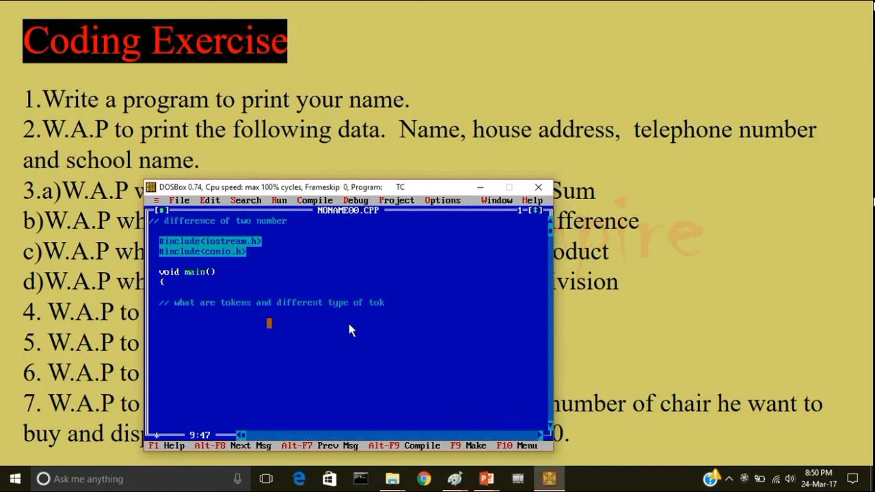
{"action": "type", "text": "ens"}
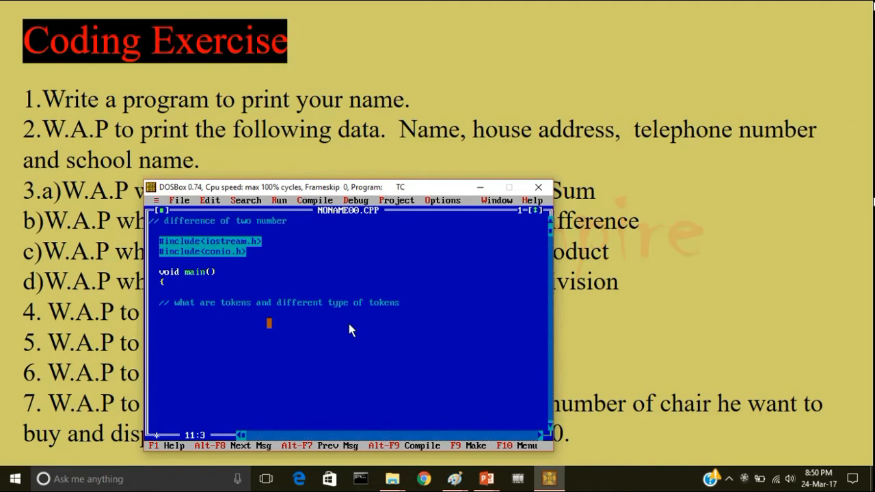
Declare int a,b,c; and print the 'enter any two number' prompt, beginning cin
{"action": "type", "text": "int"}
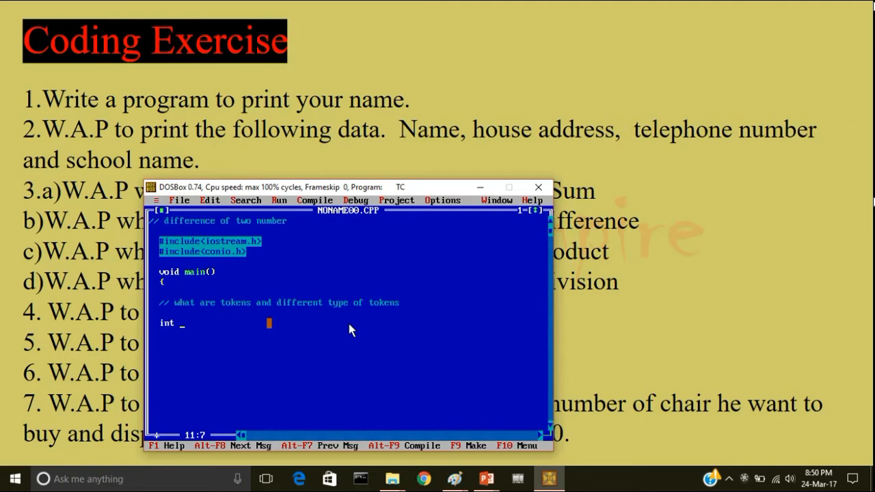
{"action": "type", "text": "a,b,"}
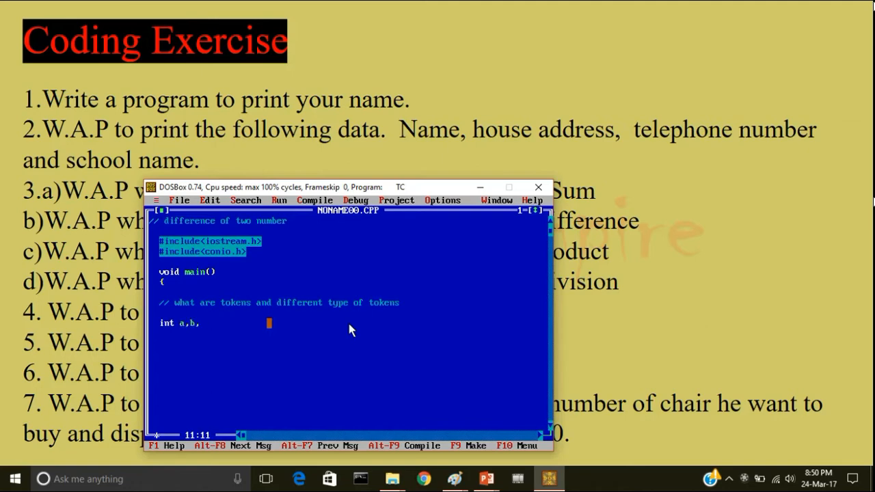
{"action": "type", "text": "c;"}
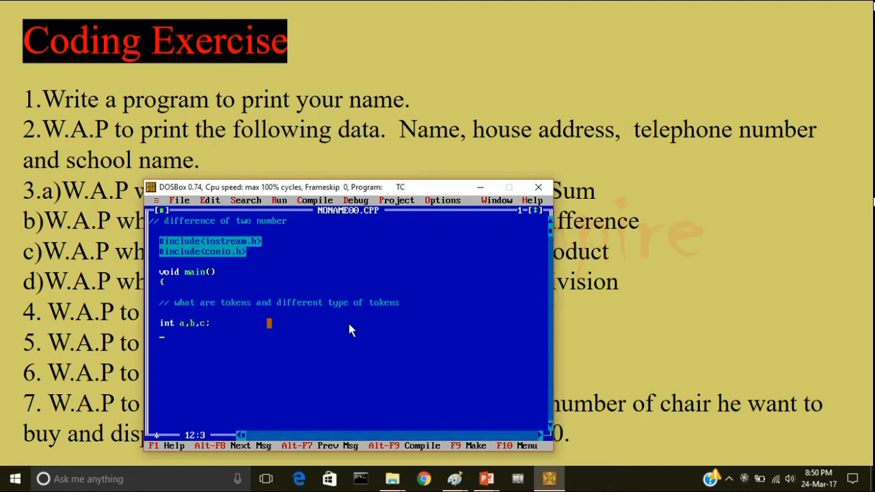
{"action": "type", "text": "cout<<\"enter any two number"}
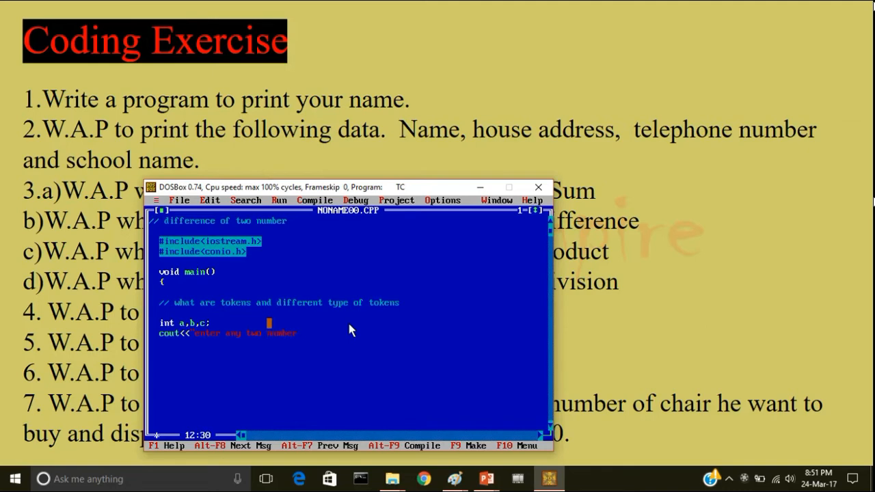
{"action": "type", "text": "\\n\";"}
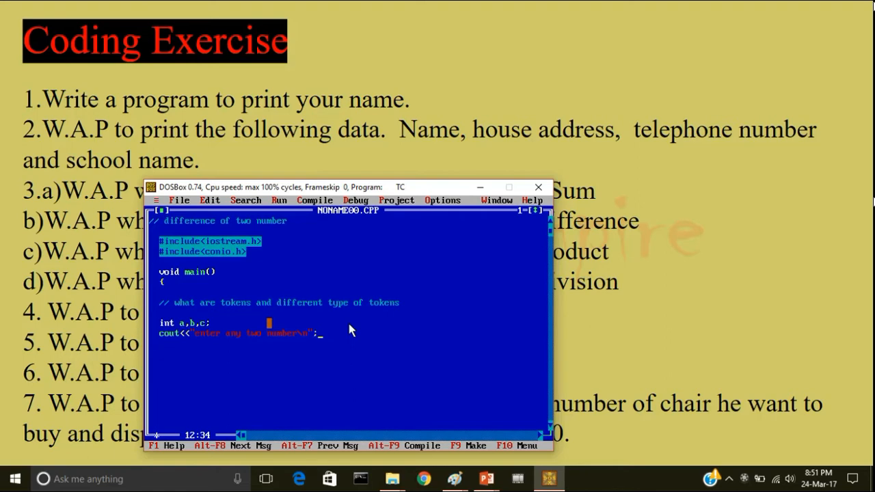
{"action": "type", "text": "cin>>a>>b;"}
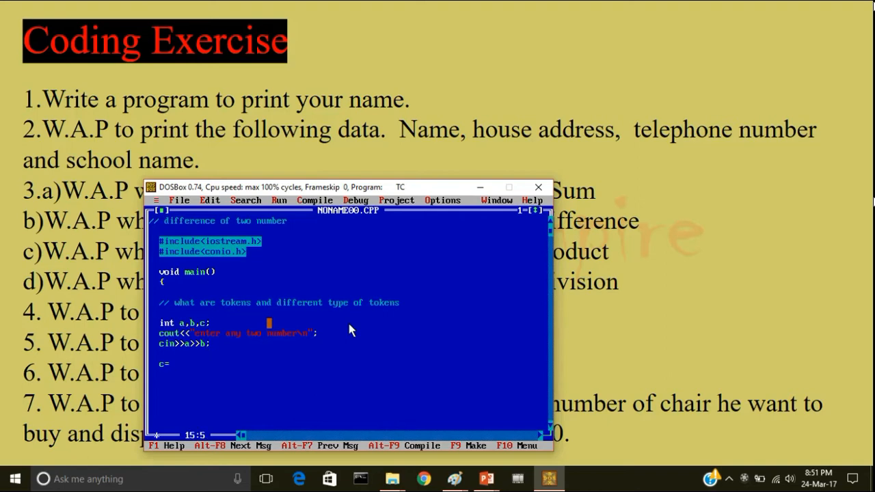
Compute c=a-b and print the difference message followed by c
{"action": "type", "text": "a-b;"}
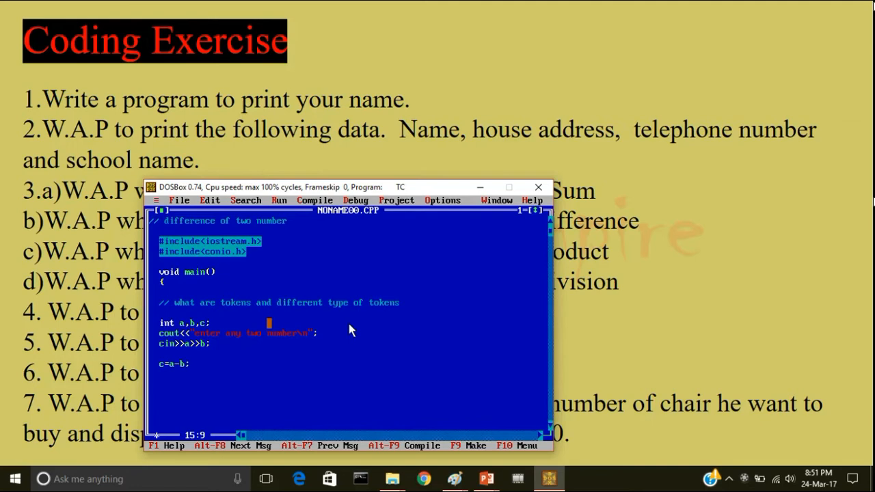
{"action": "type", "text": "cout<<\"diff"}
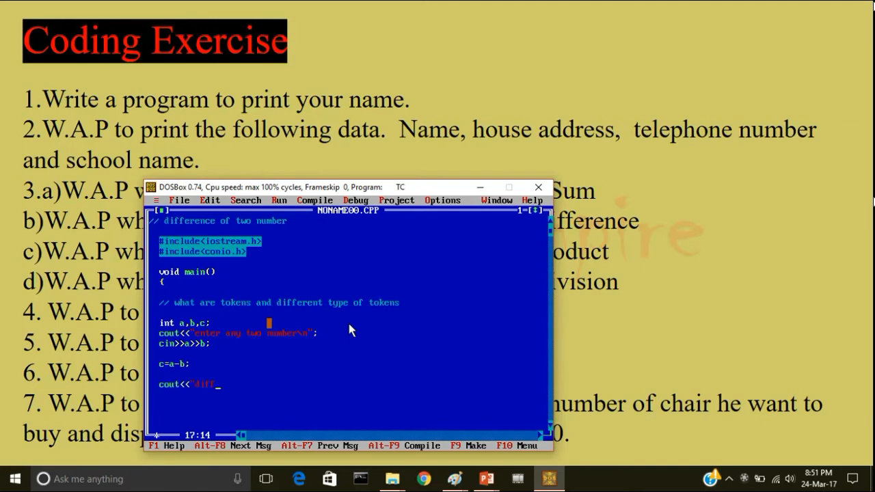
{"action": "type", "text": "erence of the two number is"}
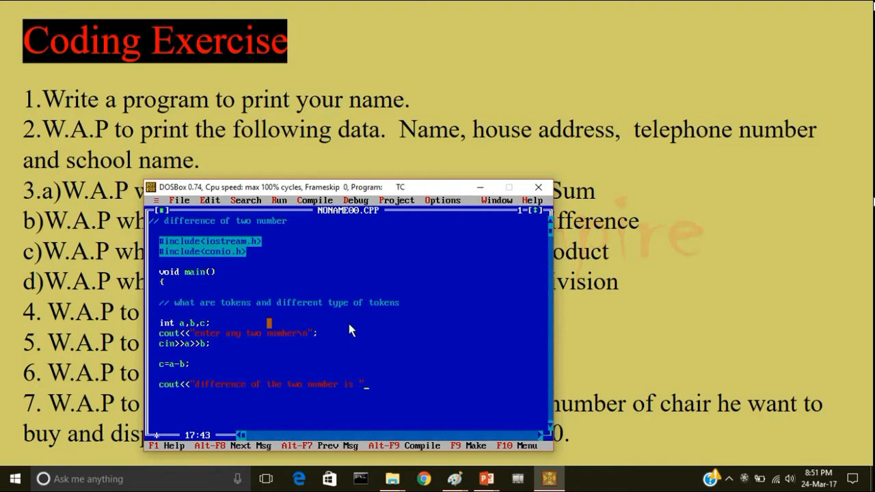
{"action": "type", "text": "<<"}
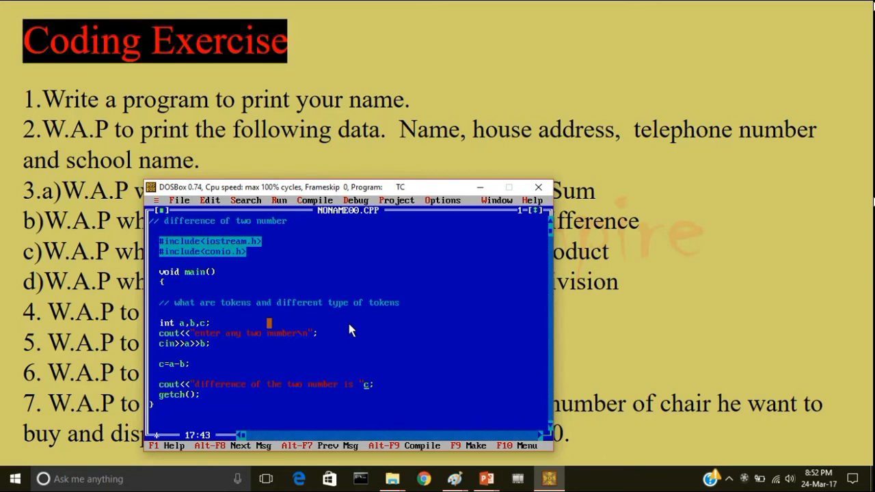
{"action": "type", "text": "<<c"}
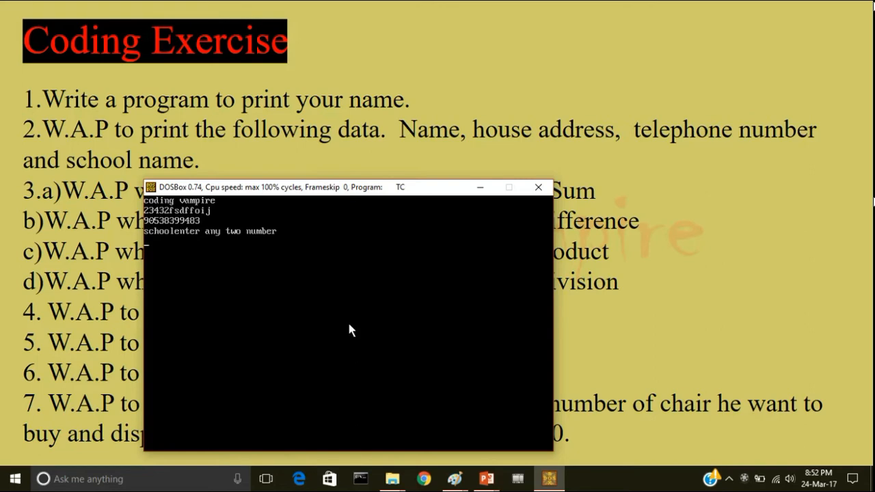
Enter 12 at the running program's two-number prompt
{"action": "type", "text": "12"}
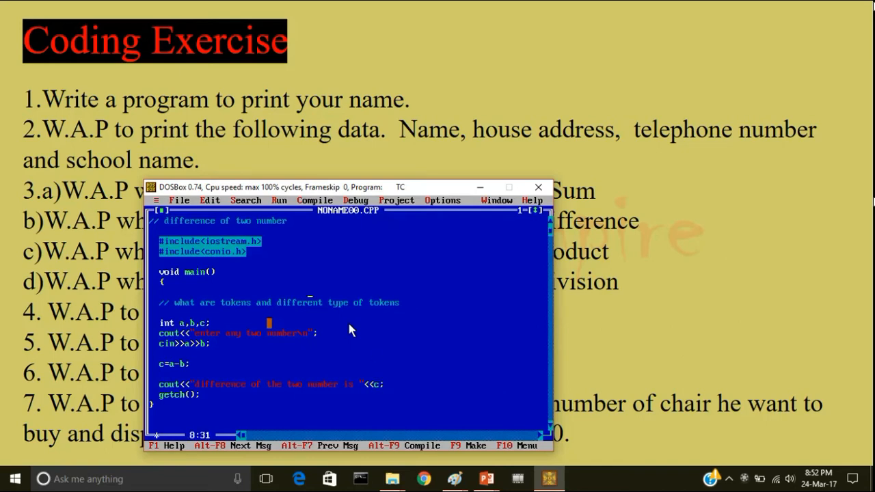
Add clrscr(); at the start of main
{"action": "type", "text": "cl"}
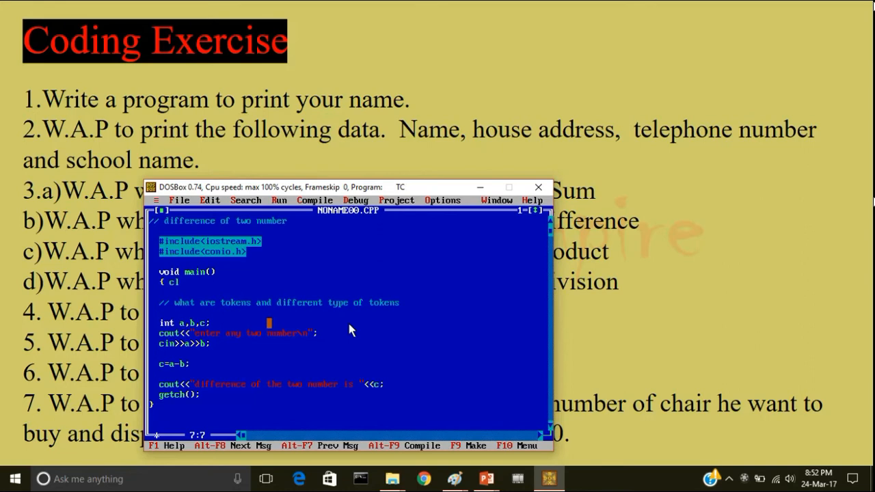
{"action": "type", "text": "rscr("}
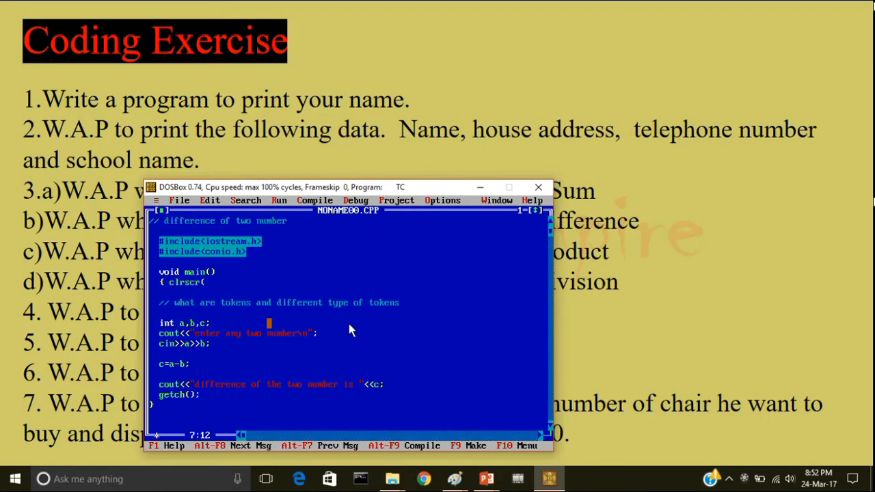
{"action": "type", "text": ");"}
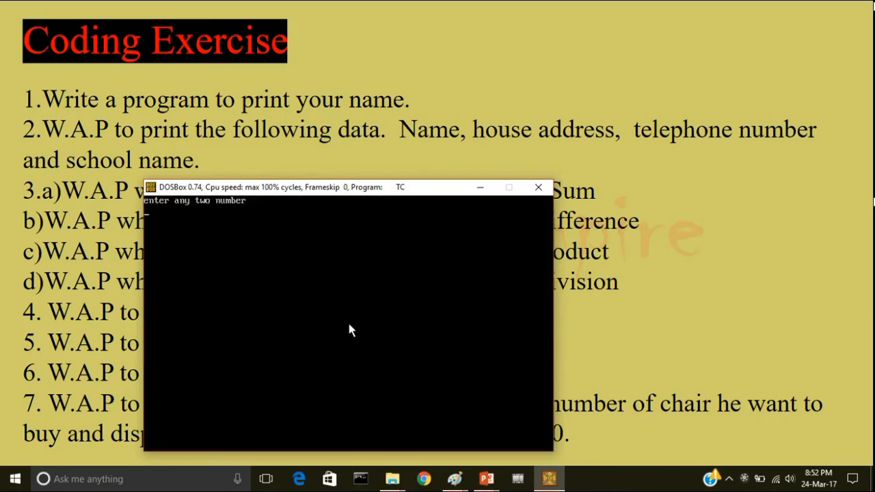
Rerun the program with inputs 346 and 56, then bring back the exercise slide
{"action": "type", "text": "346"}
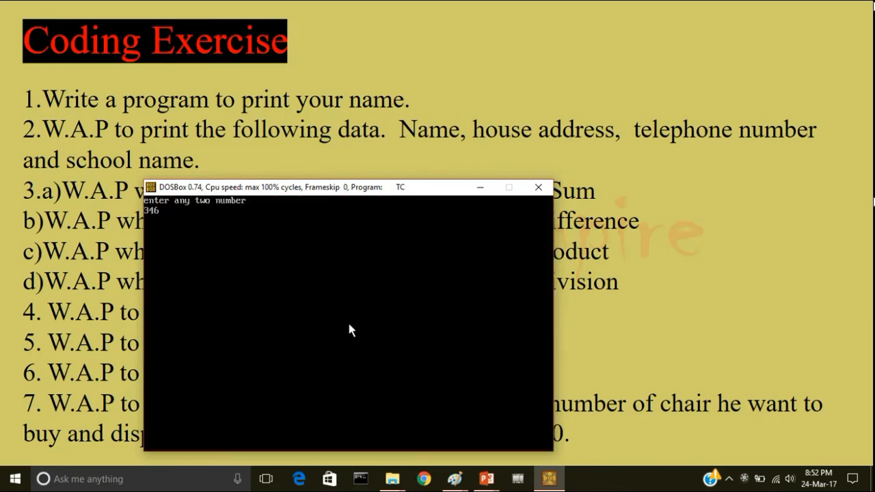
{"action": "type", "text": "56"}
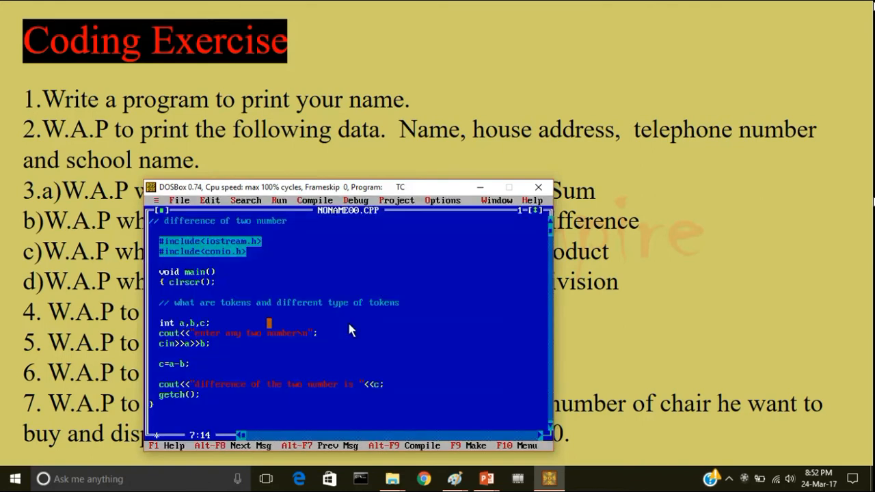
{"action": "left_click", "coordinate": [15, 478]}
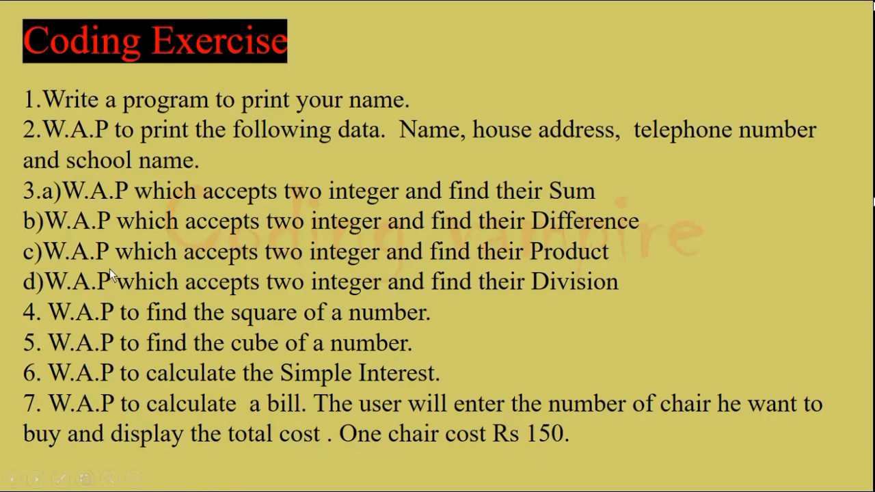
{"action": "mouse_move", "coordinate": [229, 272]}
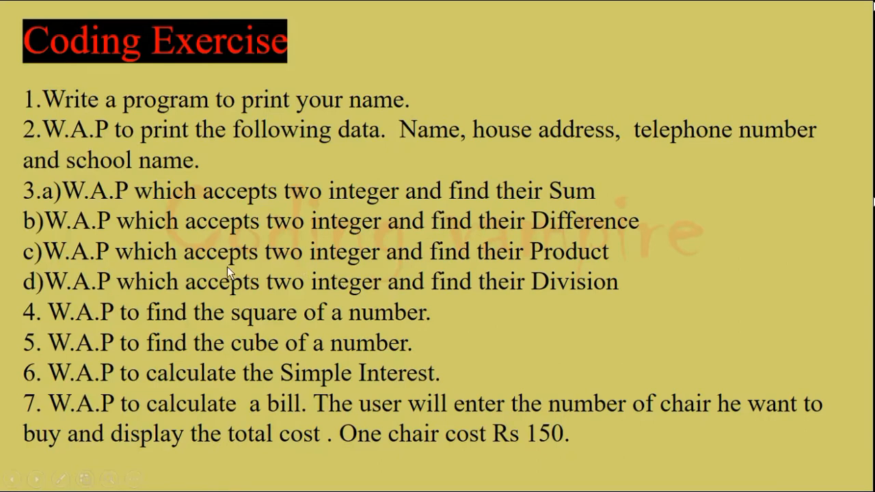
{"action": "mouse_move", "coordinate": [547, 269]}
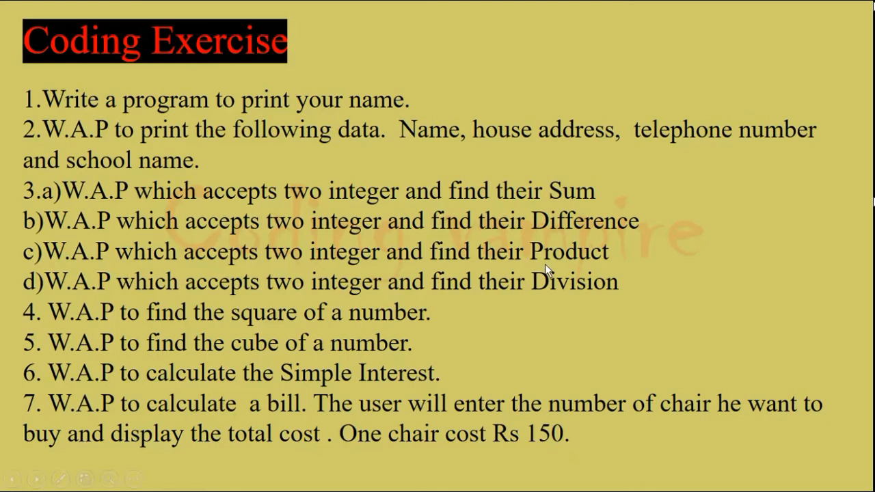
{"action": "mouse_move", "coordinate": [284, 243]}
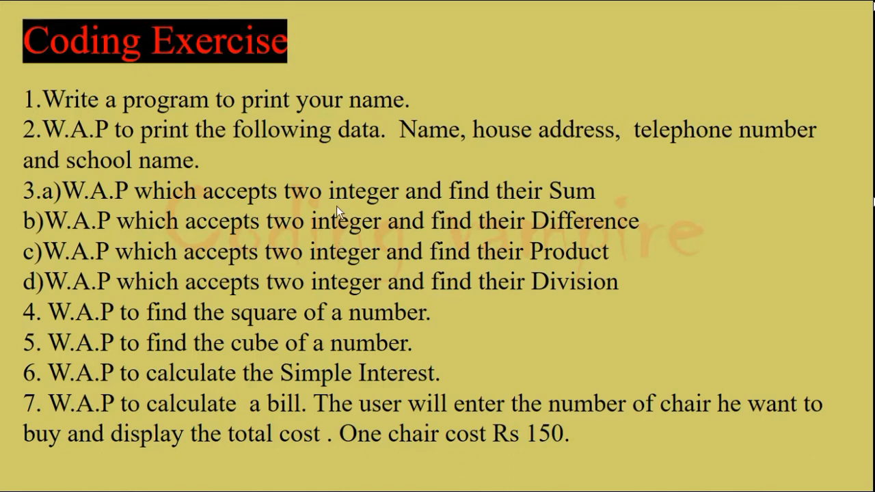
{"action": "mouse_move", "coordinate": [289, 290]}
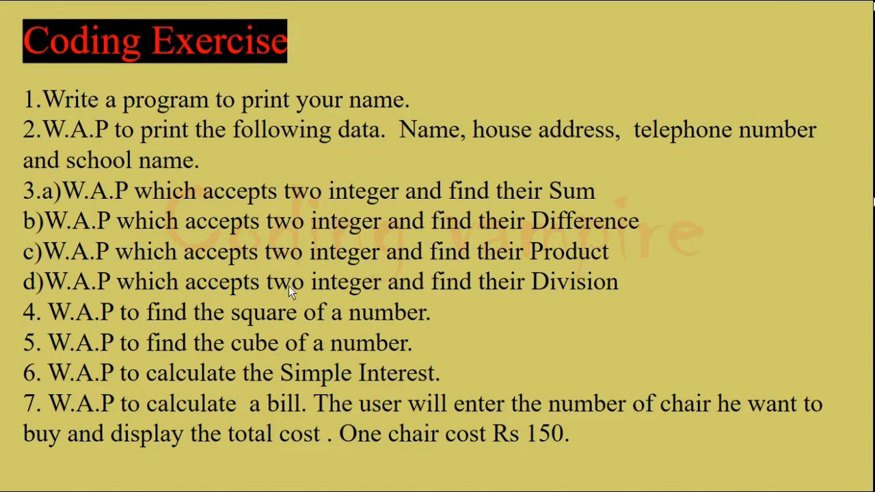
{"action": "mouse_move", "coordinate": [177, 301]}
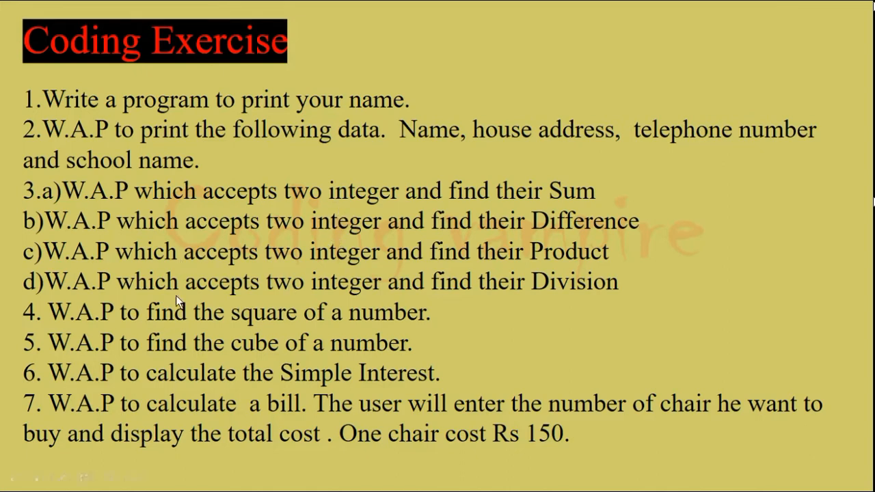
{"action": "mouse_move", "coordinate": [272, 286]}
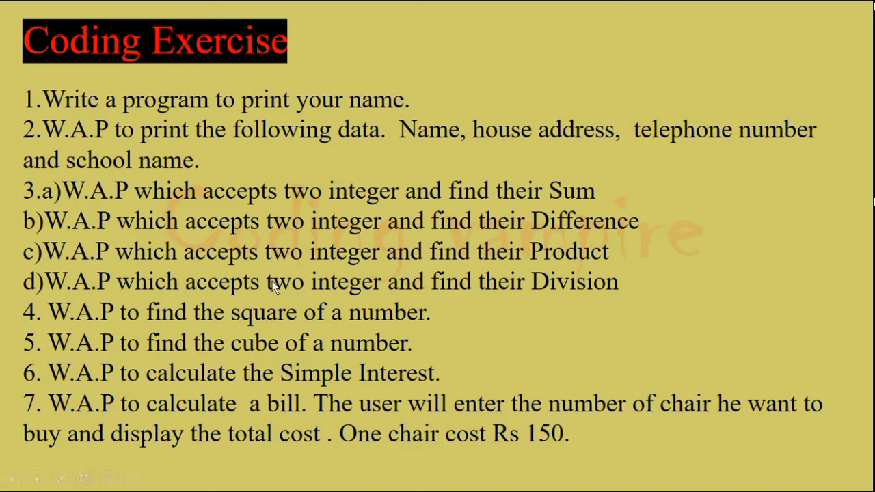
{"action": "mouse_move", "coordinate": [553, 288]}
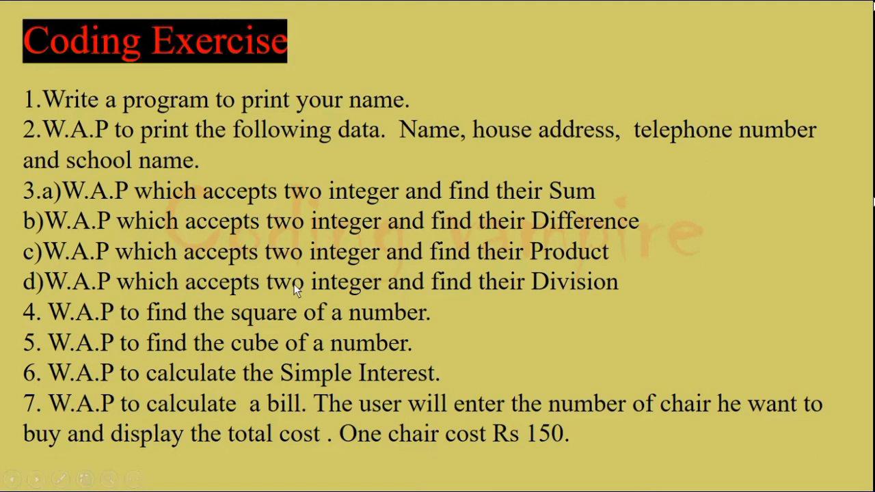
{"action": "mouse_move", "coordinate": [49, 286]}
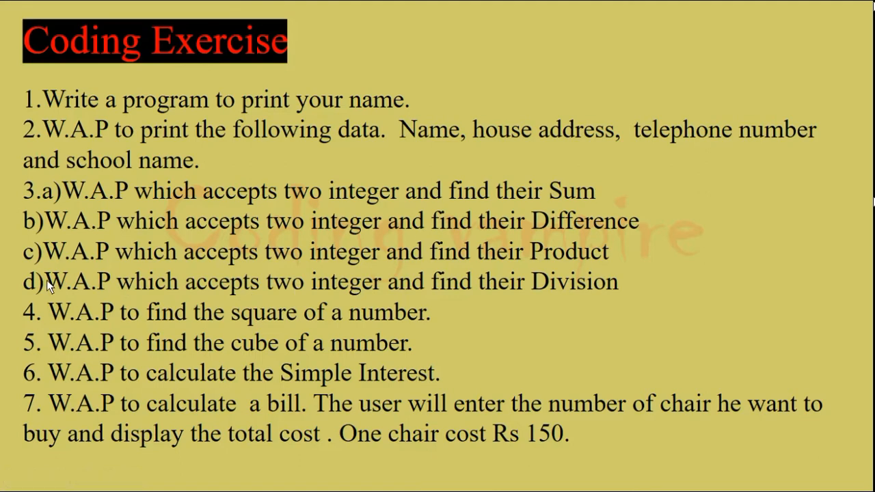
{"action": "mouse_move", "coordinate": [259, 286]}
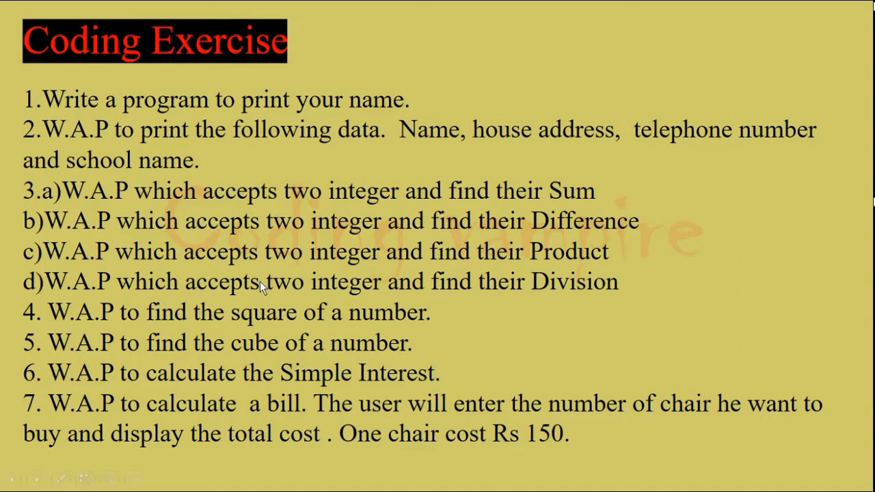
{"action": "mouse_move", "coordinate": [254, 291]}
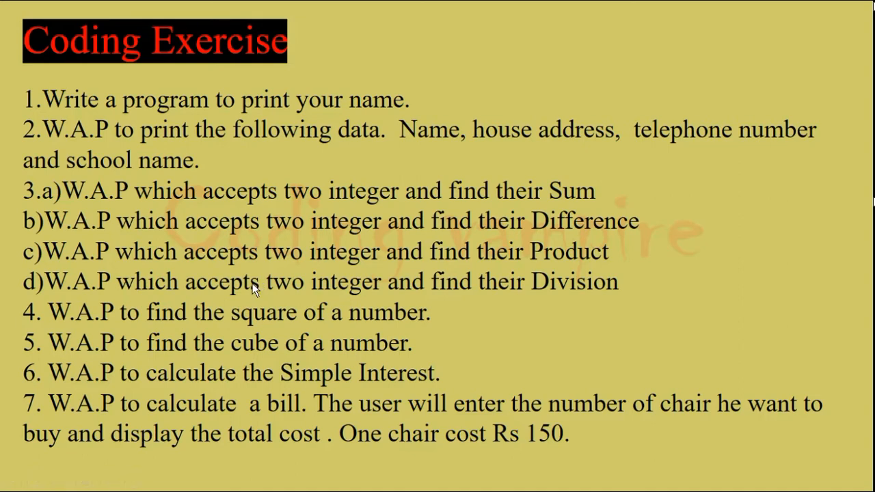
{"action": "mouse_move", "coordinate": [521, 375]}
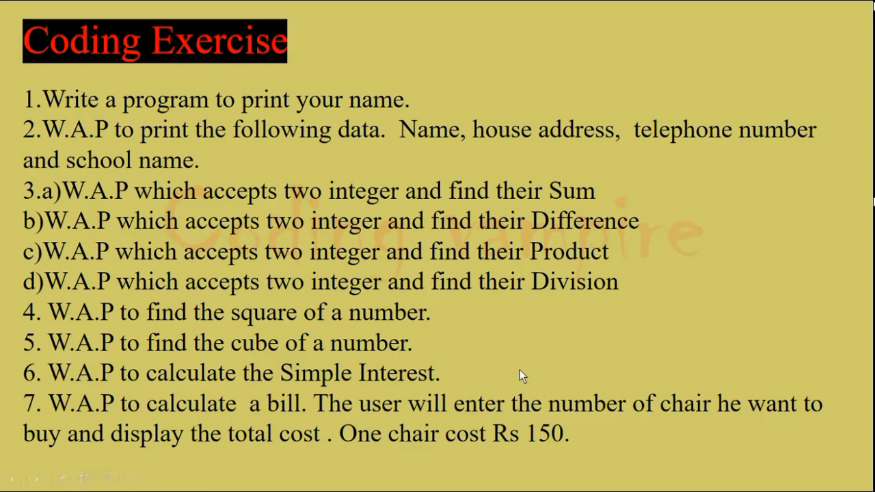
Return to the Turbo C++ editor through the DOSBox taskbar icon
{"action": "left_click", "coordinate": [15, 478]}
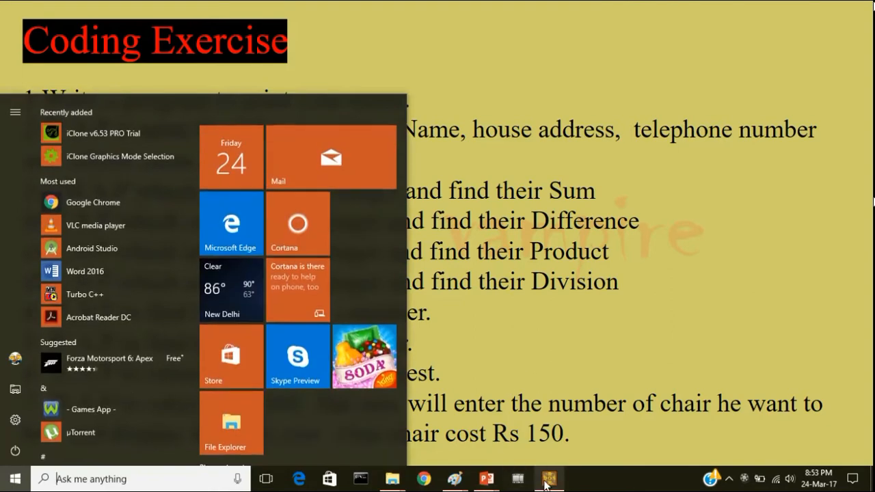
{"action": "left_click", "coordinate": [548, 478]}
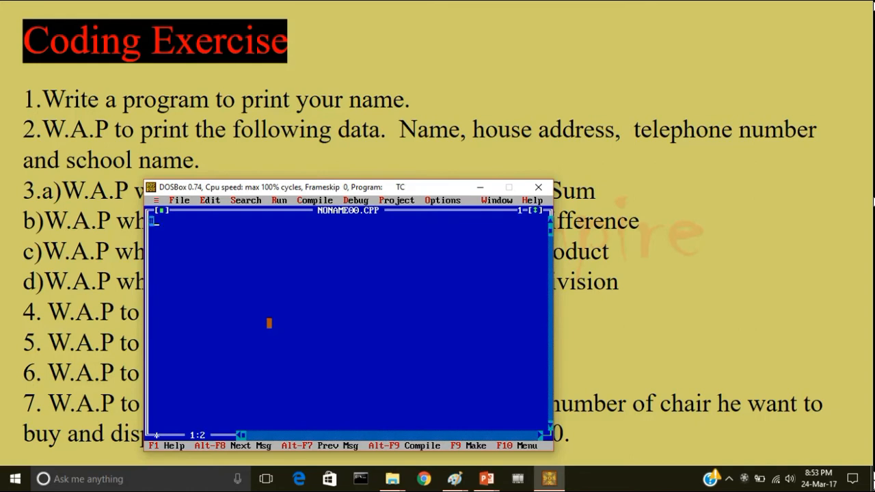
Write the #include lines for iostream.h and conio.h and open void main() with a brace
{"action": "type", "text": "#include"}
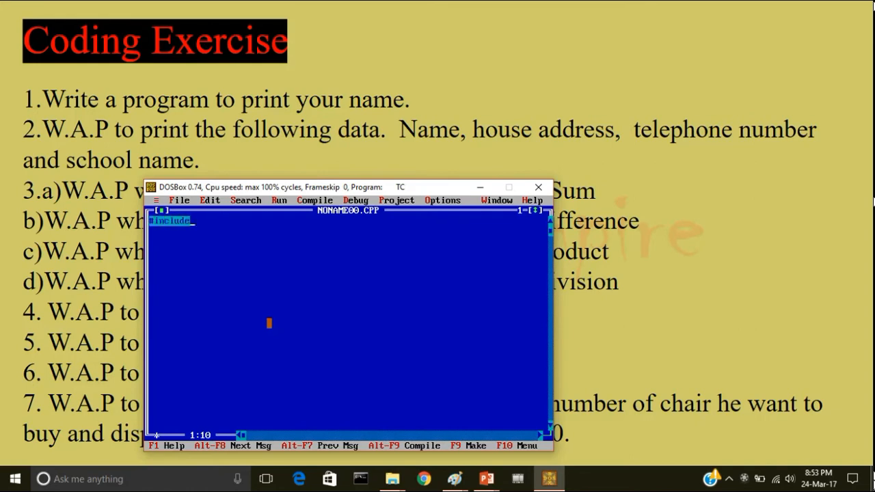
{"action": "type", "text": "<iostream.h>"}
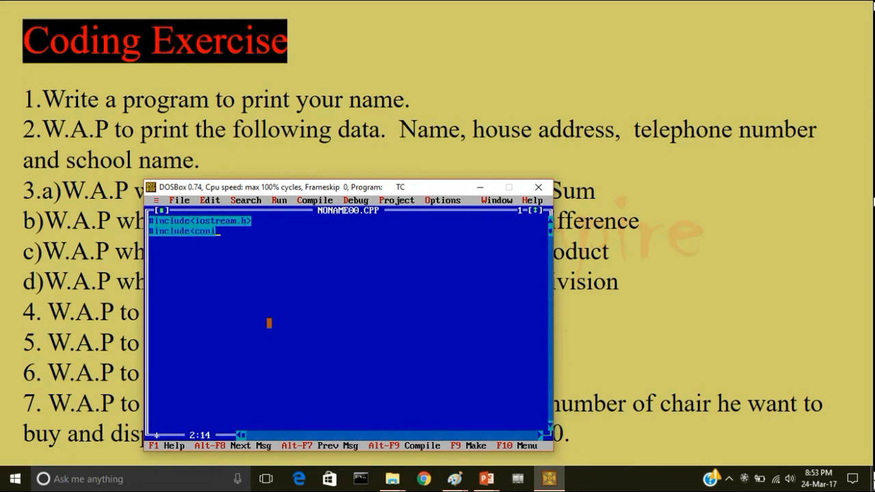
{"action": "type", "text": "o.h>"}
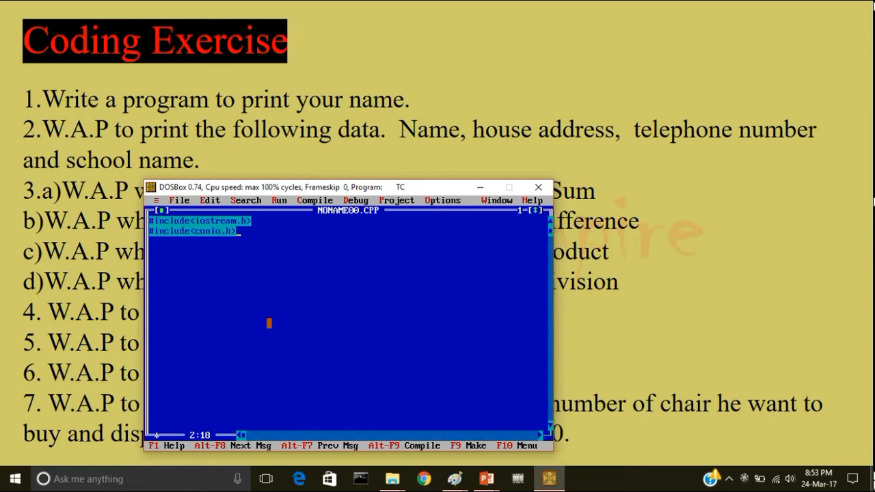
{"action": "type", "text": "void"}
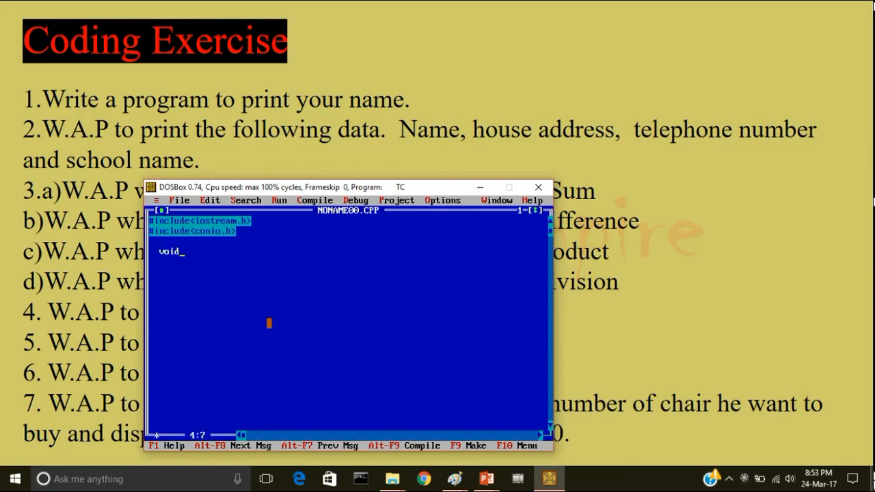
{"action": "type", "text": "main()"}
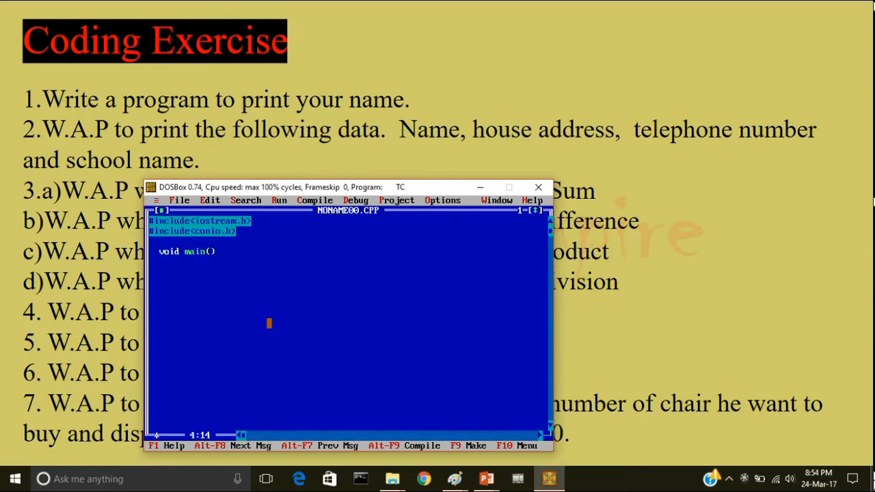
{"action": "type", "text": "{"}
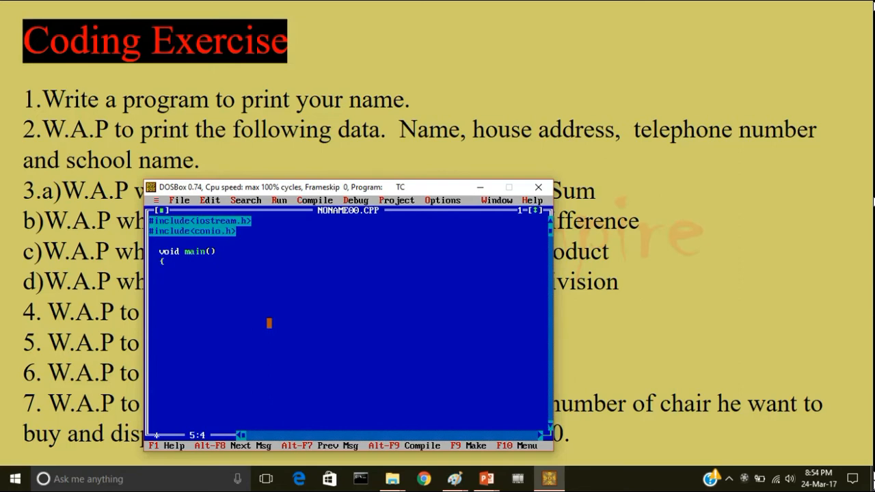
Add a // comment about the keywords used in this program and begin an int declaration
{"action": "type", "text": "//"}
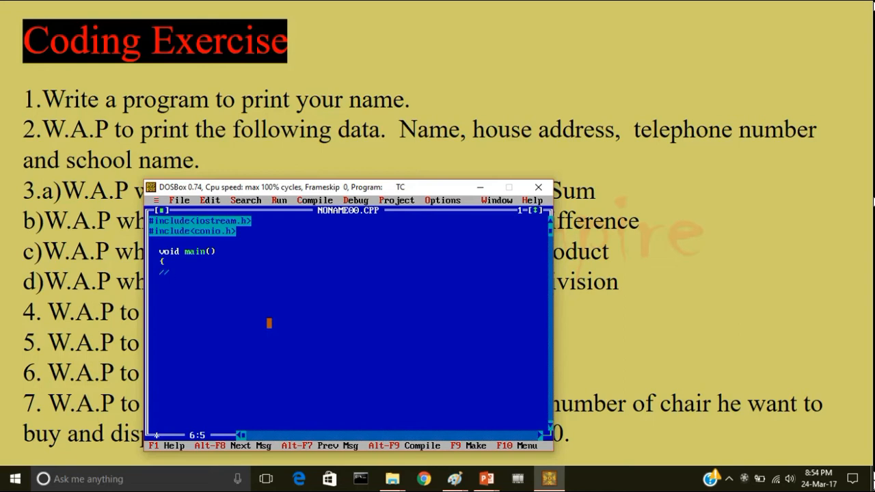
{"action": "type", "text": "wh"}
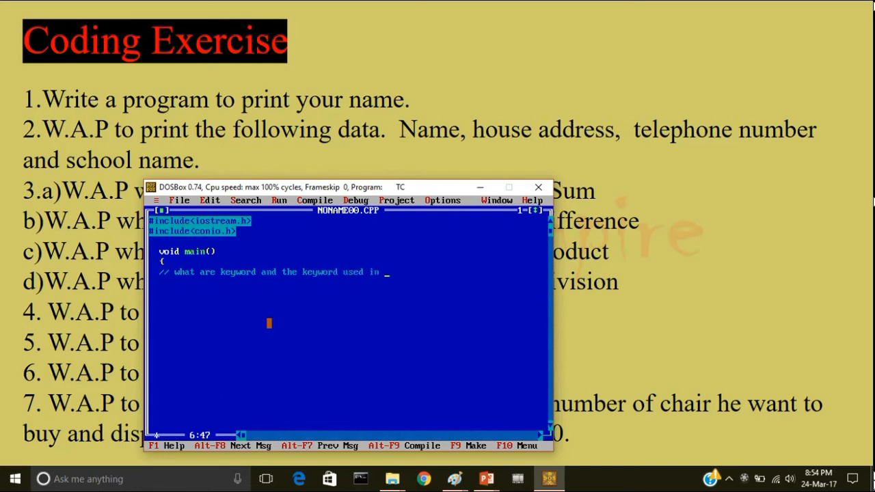
{"action": "type", "text": "this pro"}
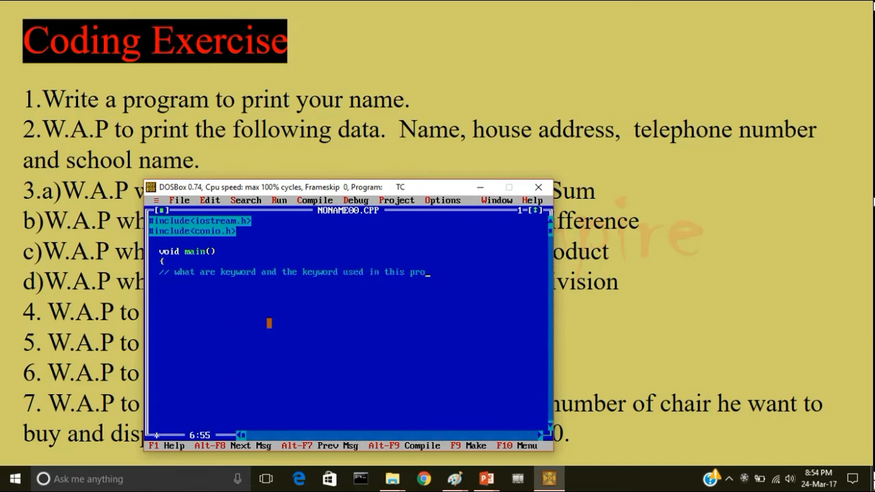
{"action": "type", "text": "gram"}
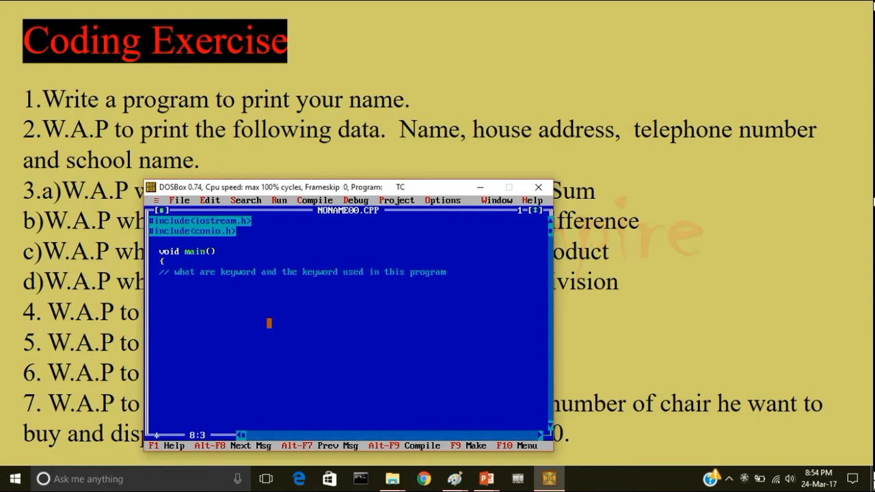
{"action": "type", "text": "int"}
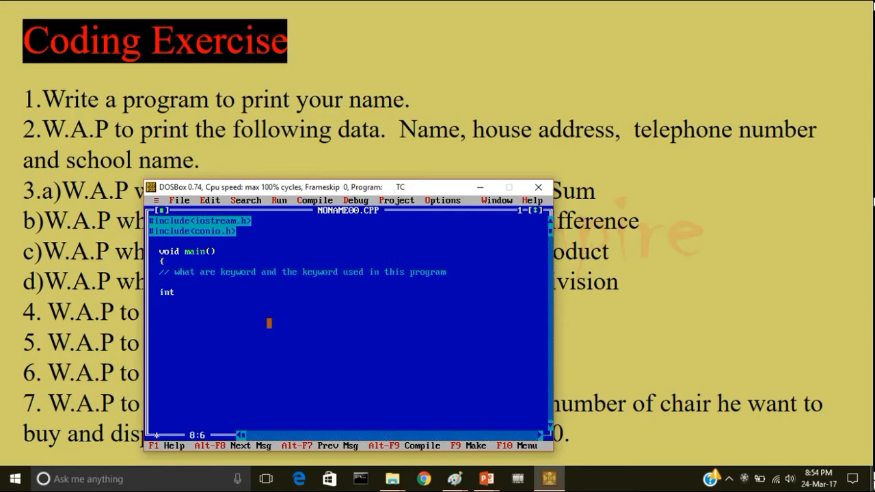
Declare int a,b,c, prompt "enter two numbers", and read them with cin>>a>>b
{"action": "type", "text": "a,b,"}
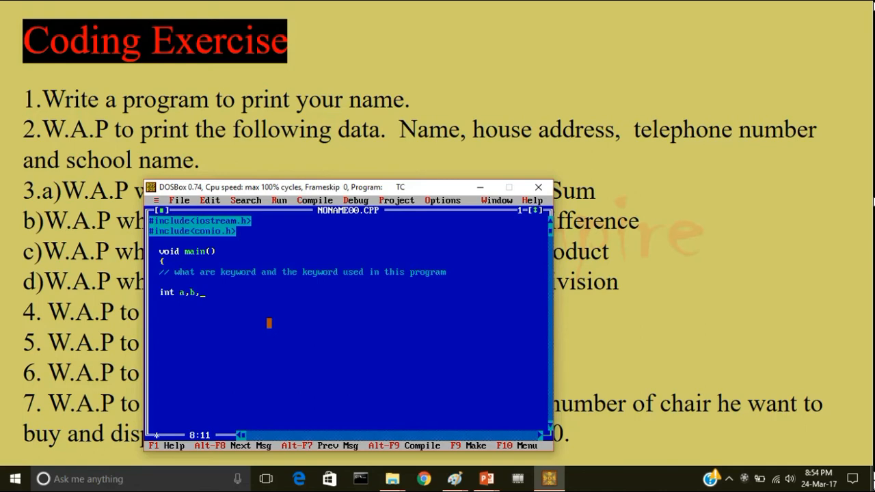
{"action": "type", "text": "c;"}
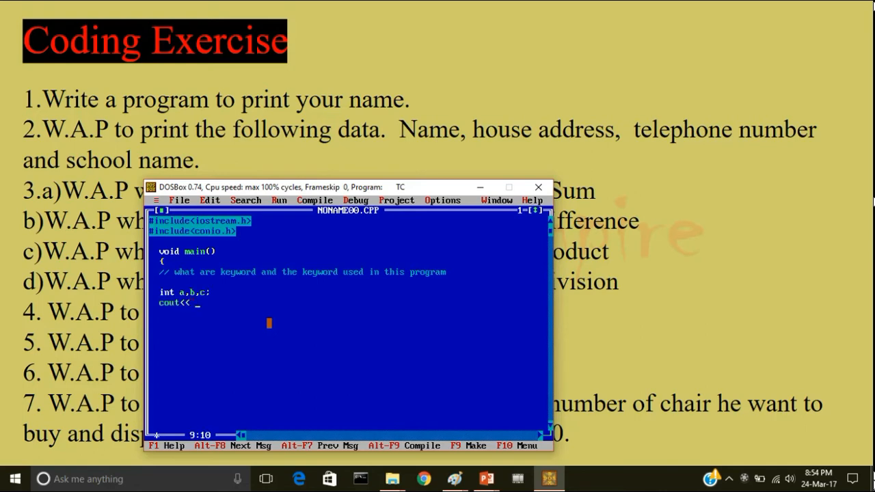
{"action": "type", "text": "\"enter two number\\n\";"}
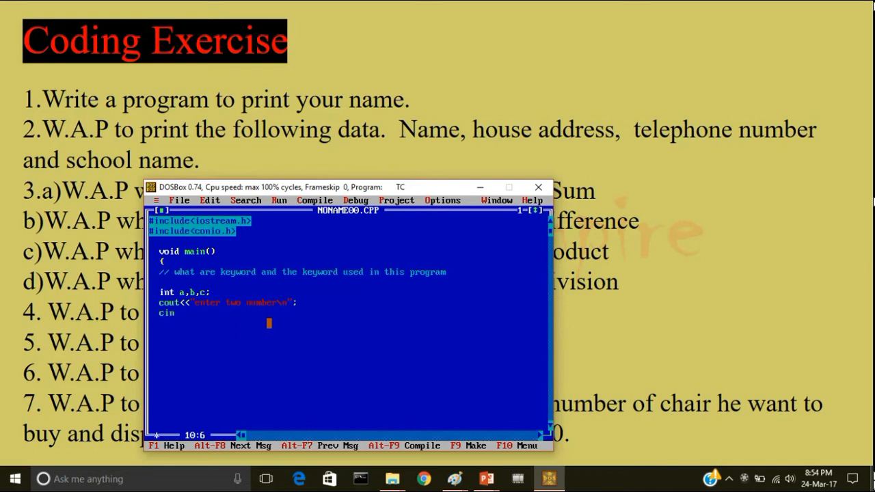
{"action": "type", "text": ">>a>>"}
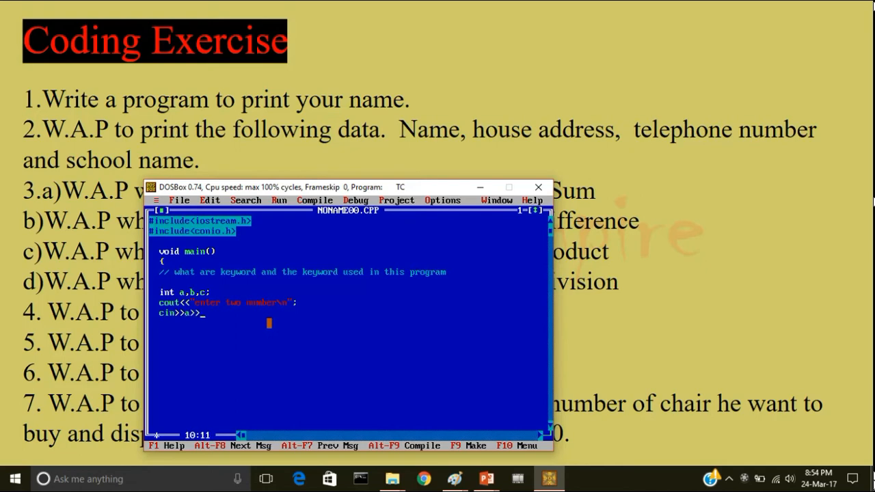
{"action": "type", "text": "b"}
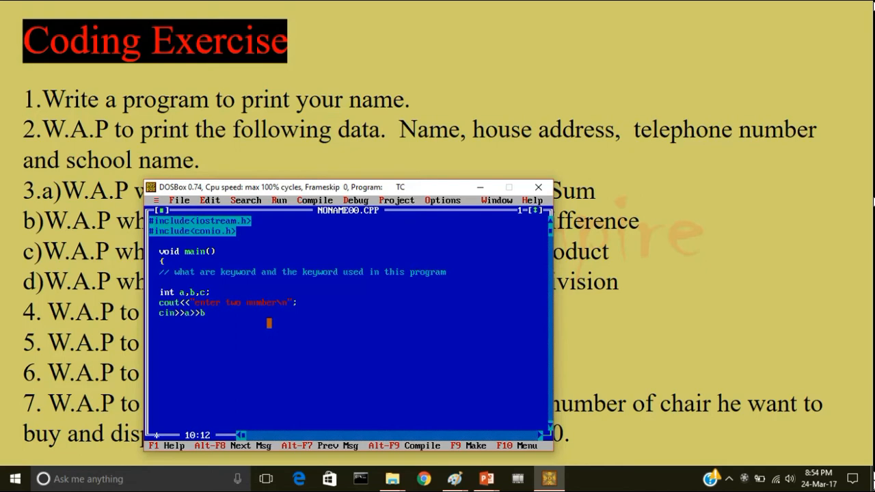
{"action": "type", "text": ";"}
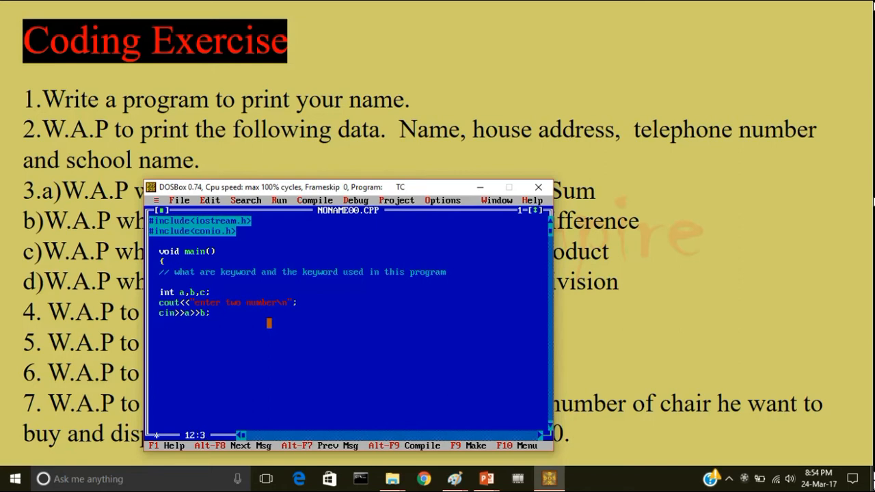
Compute c=a/b, print the answer, end with getch(), and run the division program
{"action": "type", "text": "c="}
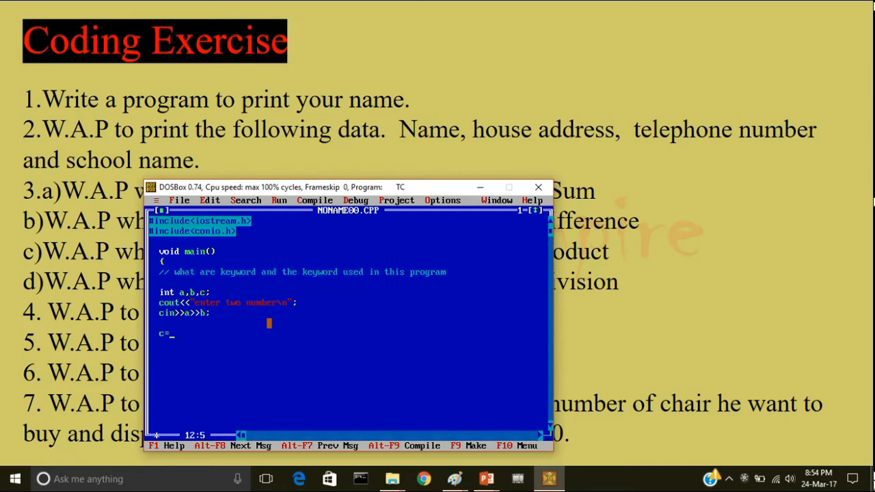
{"action": "type", "text": "a/b;"}
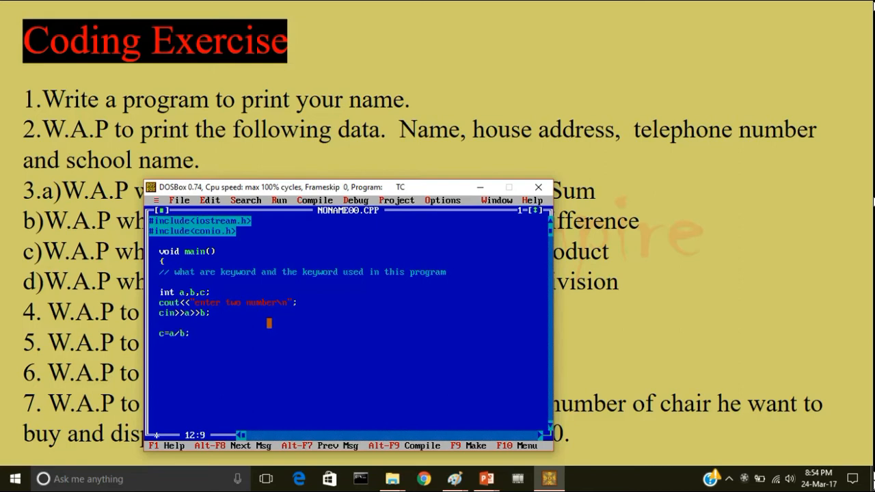
{"action": "type", "text": "cout<<\"answer is \"<<c"}
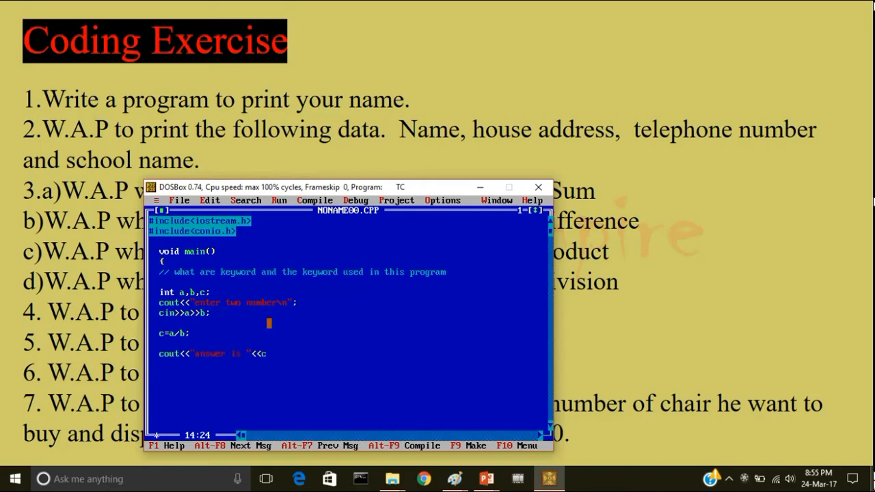
{"action": "type", "text": "getch();"}
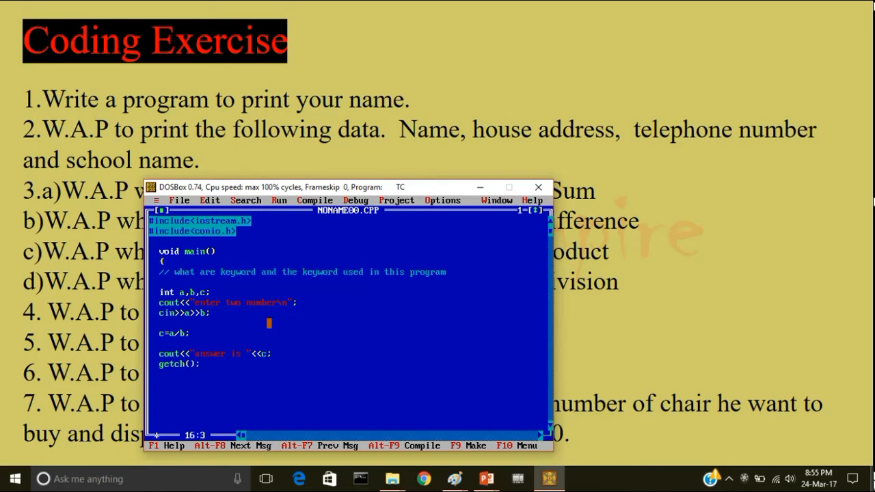
{"action": "left_click", "coordinate": [315, 200]}
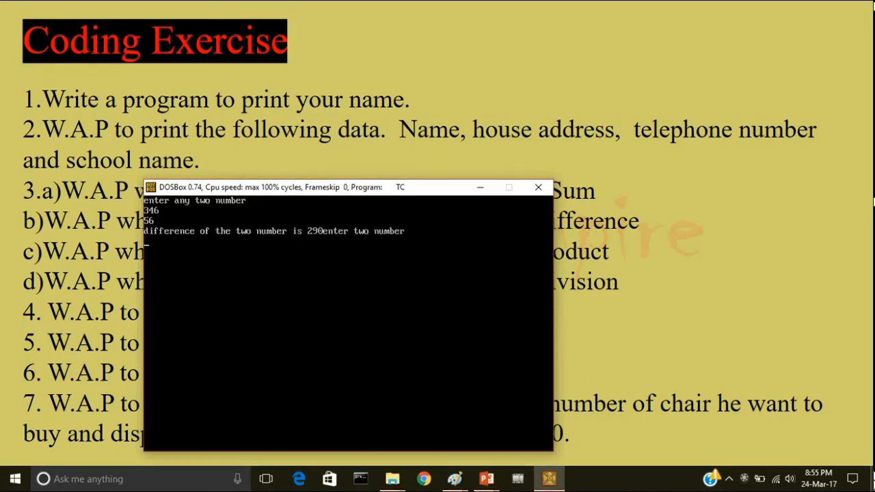
Run the division program again, entering 345 and 5 as the two numbers
{"action": "type", "text": "435"}
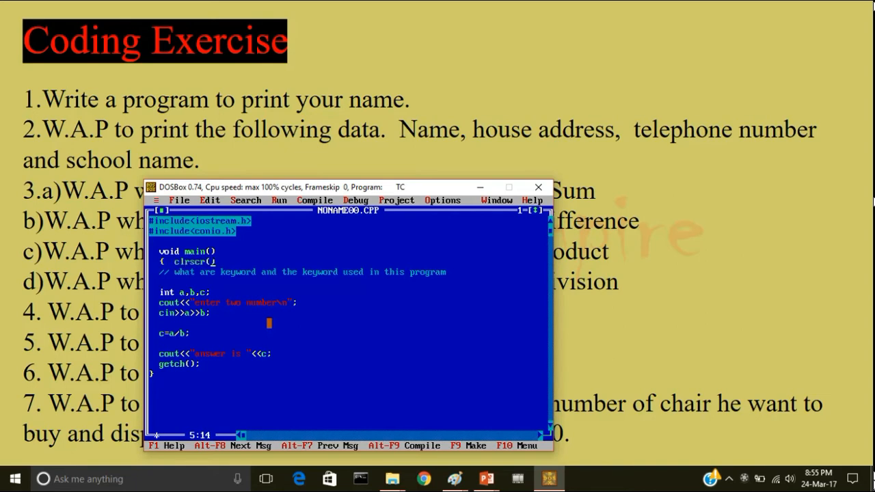
{"action": "left_click", "coordinate": [210, 200]}
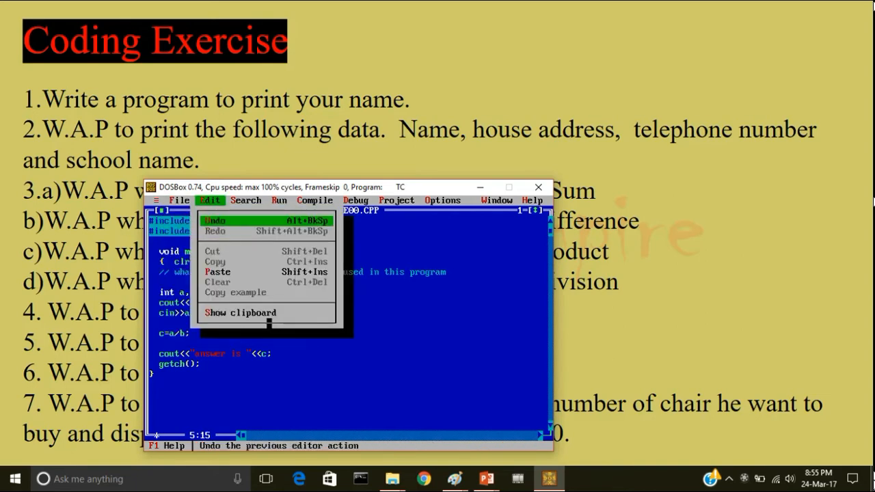
{"action": "left_click", "coordinate": [246, 200]}
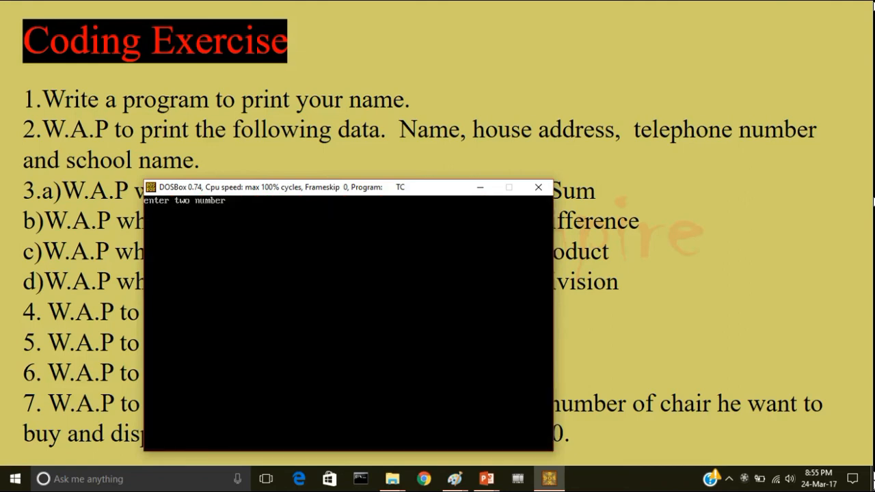
{"action": "type", "text": "345"}
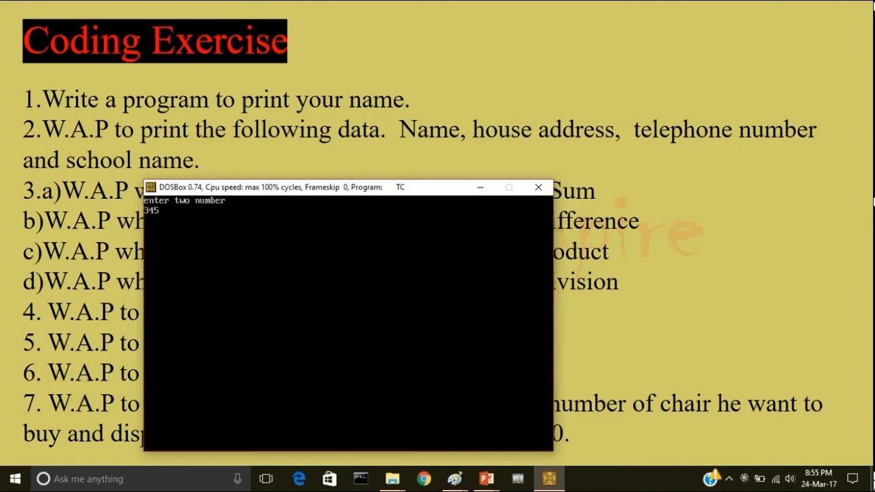
{"action": "type", "text": "5"}
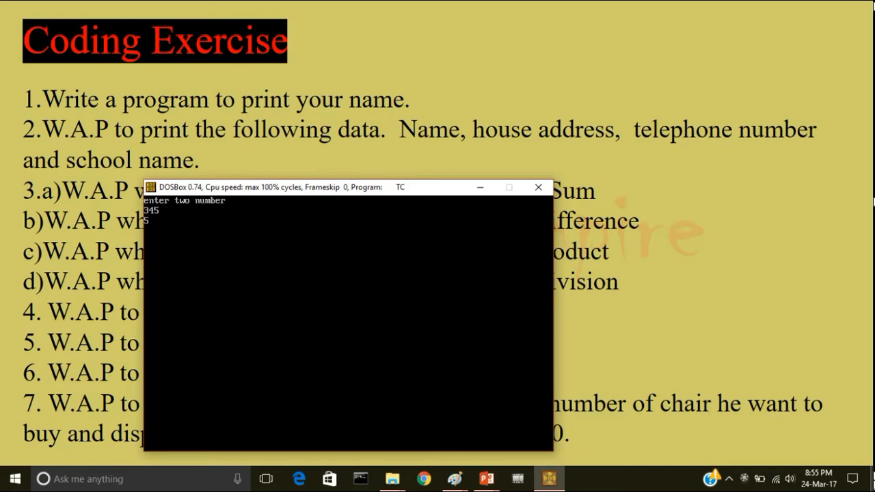
{"action": "key", "text": "enter"}
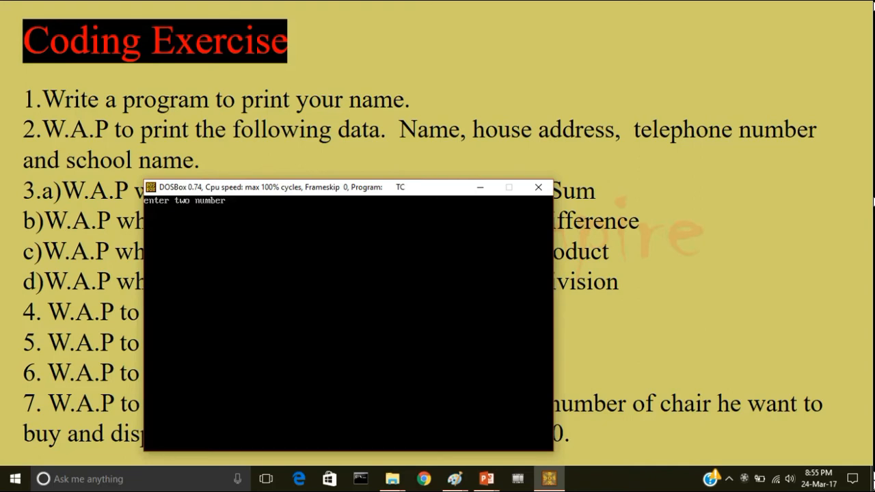
{"action": "type", "text": "345"}
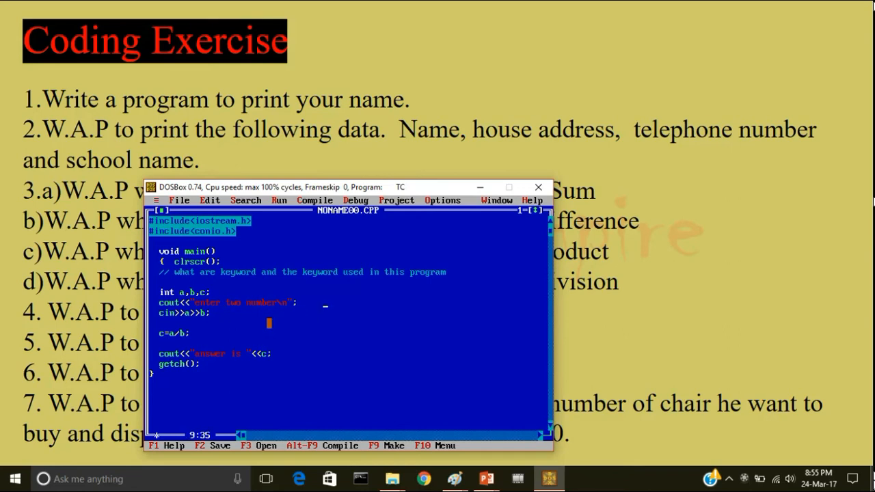
Add // side comments explaining clrscr(), getch() and stream objects
{"action": "type", "text": "// stream o"}
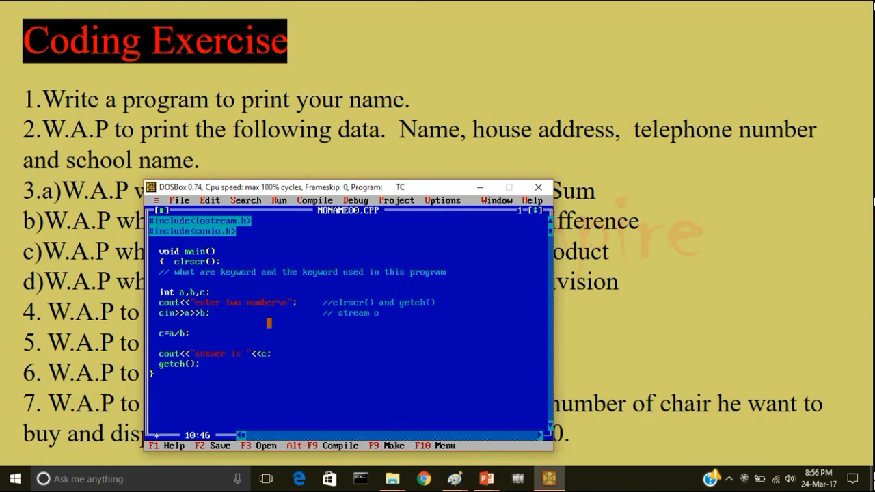
{"action": "type", "text": "bject"}
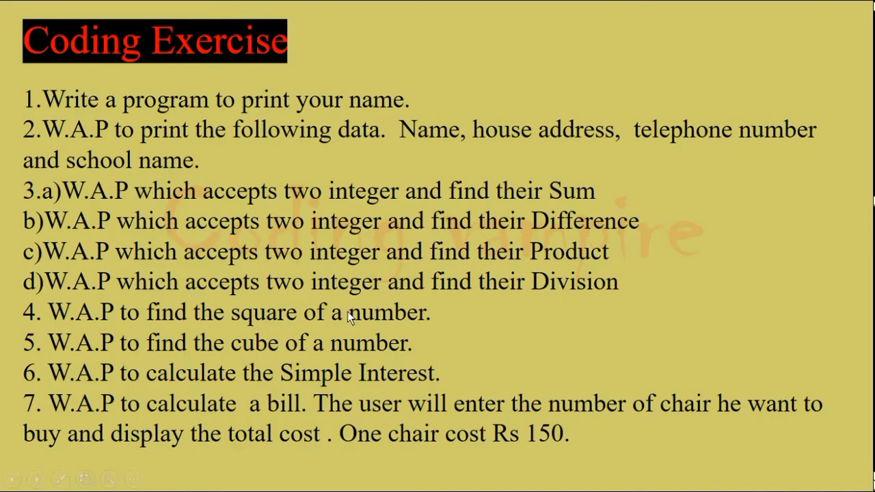
Bring the Turbo C++ DOSBox window back to the front from the taskbar
{"action": "left_click", "coordinate": [13, 477]}
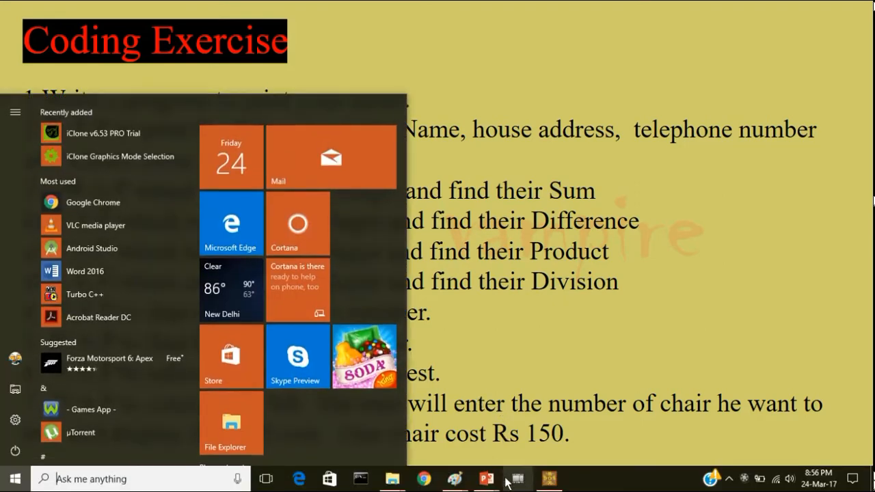
{"action": "left_click", "coordinate": [549, 477]}
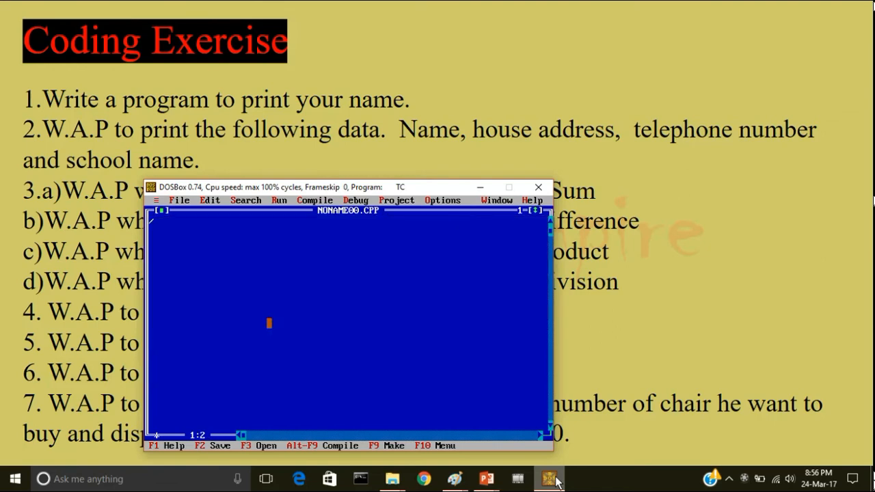
Write a // square comment, include iostream.h and conio.h, and open void main() with clrscr();
{"action": "type", "text": "// square of a number"}
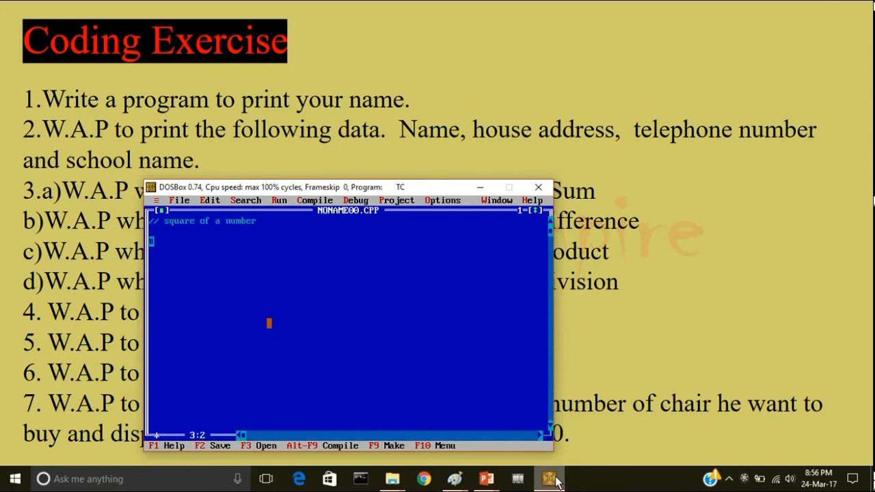
{"action": "type", "text": "#include<"}
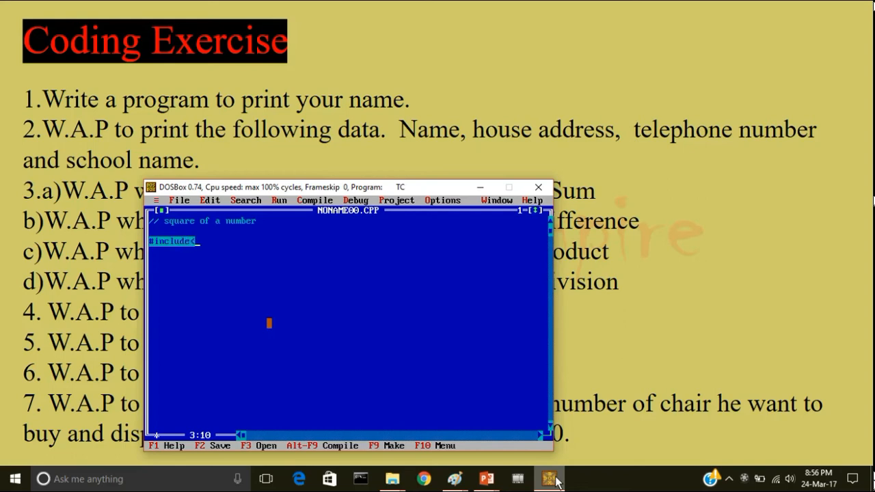
{"action": "type", "text": "iostream.h>"}
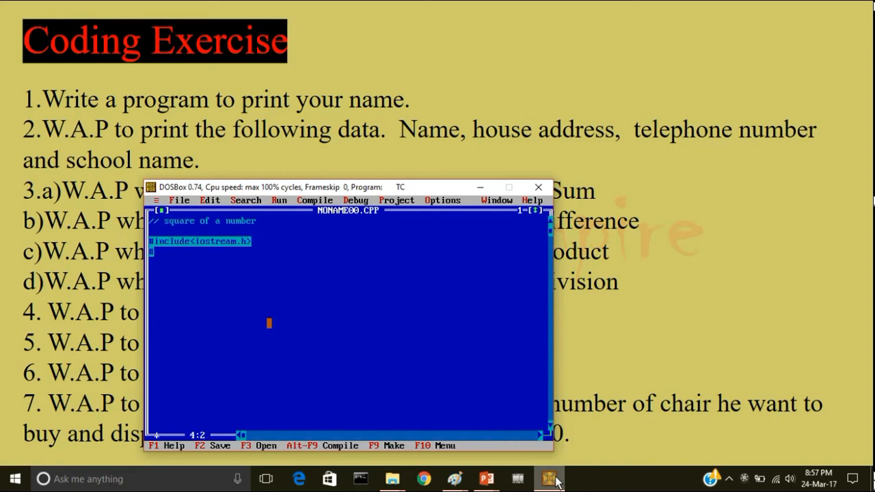
{"action": "type", "text": "#include<"}
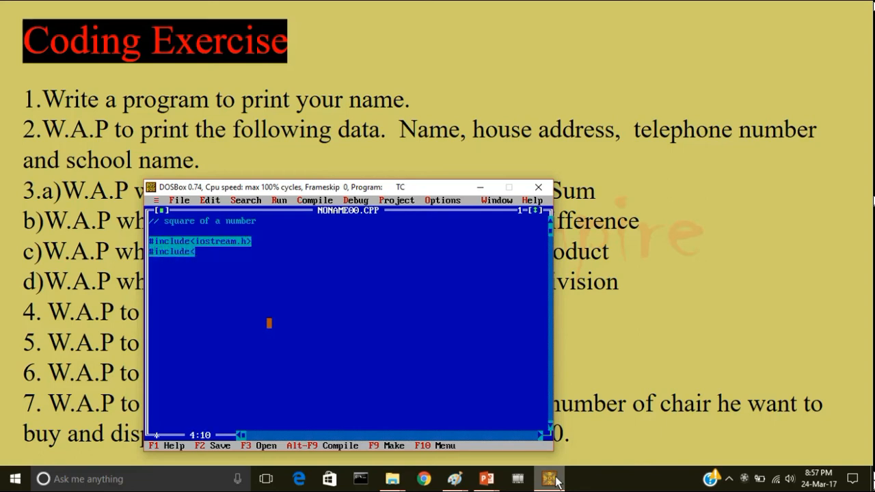
{"action": "type", "text": "conio.h>"}
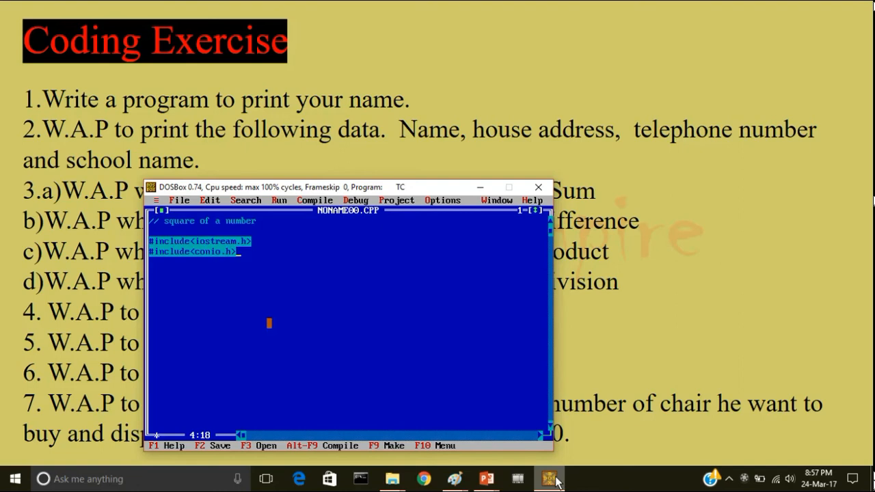
{"action": "type", "text": "void mmai"}
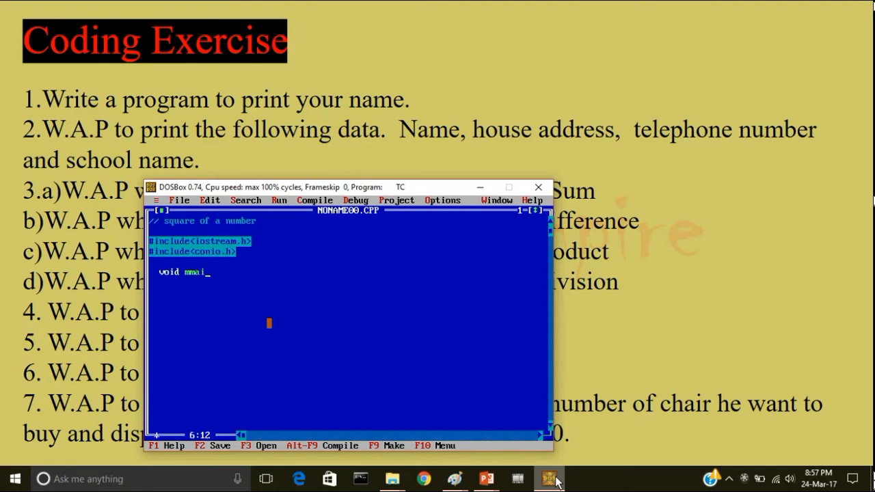
{"action": "type", "text": "main("}
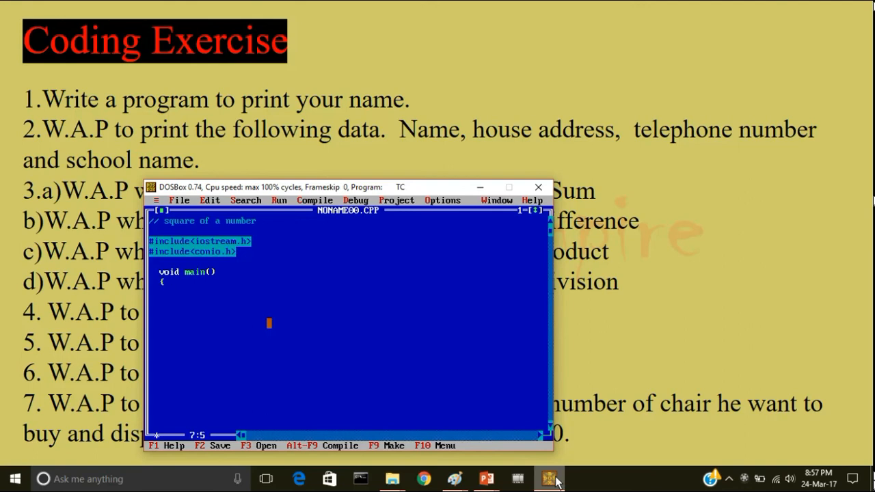
{"action": "type", "text": "clrscr();"}
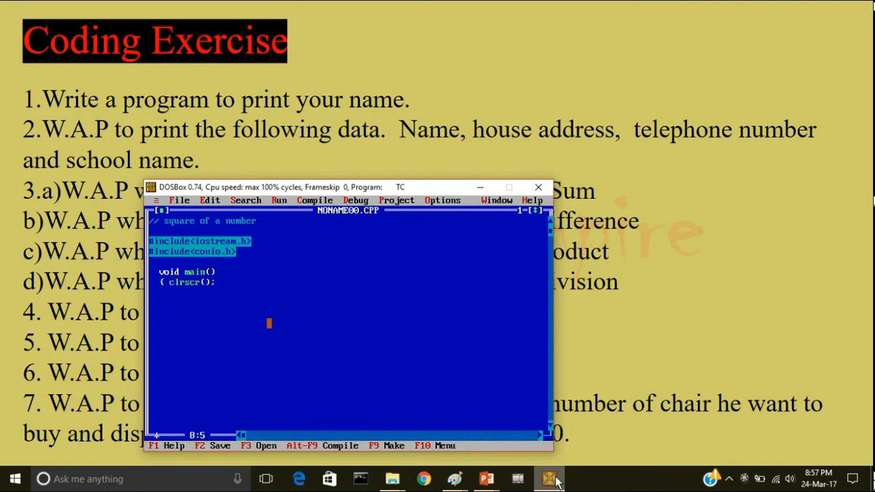
Declare int a, print a number prompt, and read it with cin>>a;
{"action": "type", "text": "int a"}
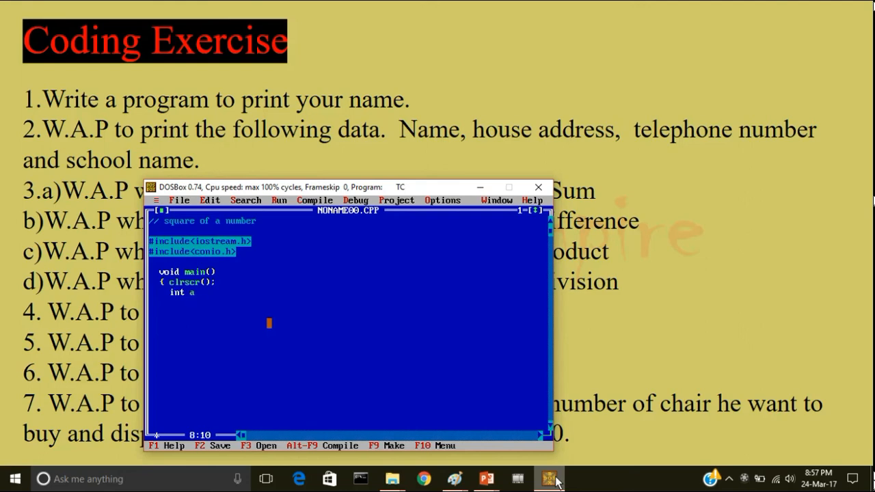
{"action": "type", "text": ";"}
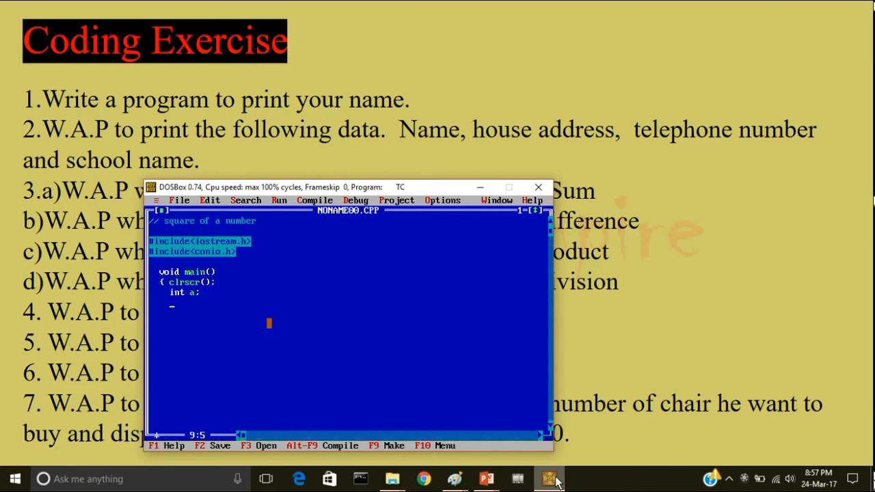
{"action": "type", "text": "cout<<\"enter a number\\n\";"}
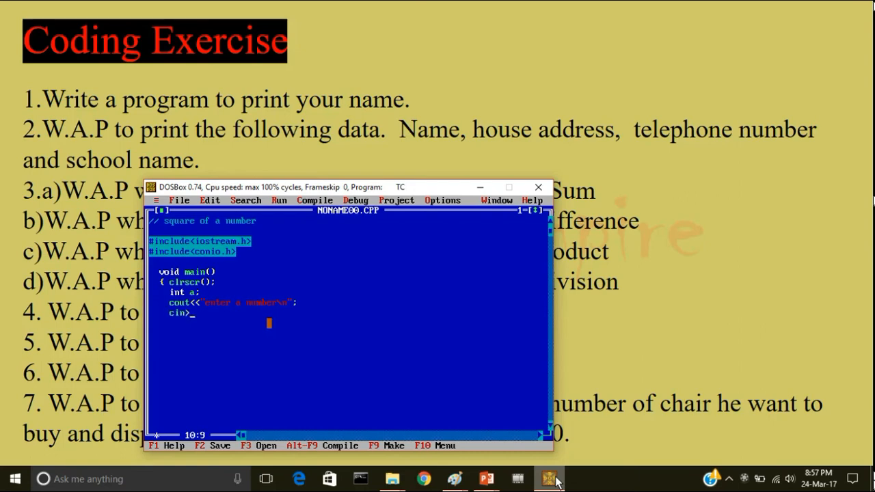
{"action": "type", "text": ">>a"}
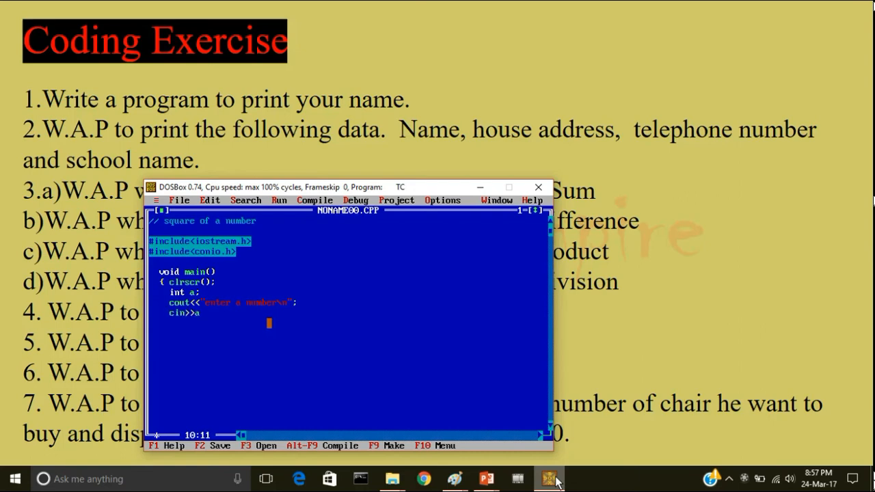
{"action": "type", "text": ";"}
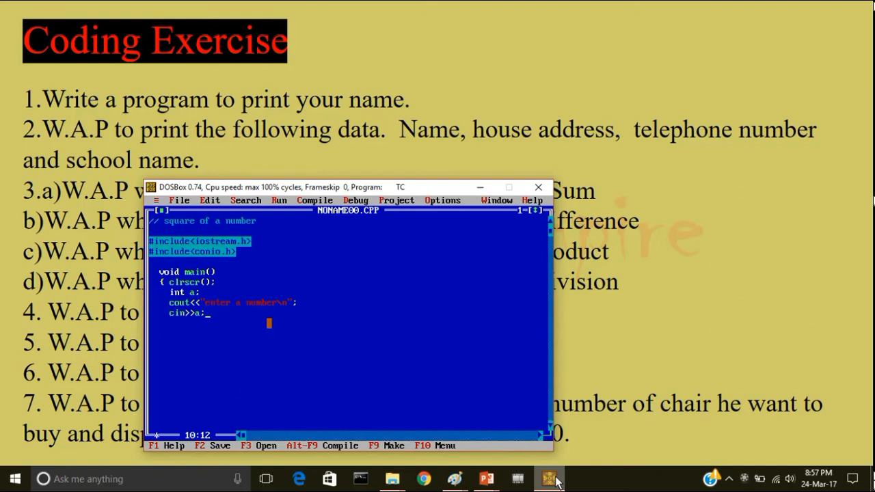
{"action": "key", "text": "enter"}
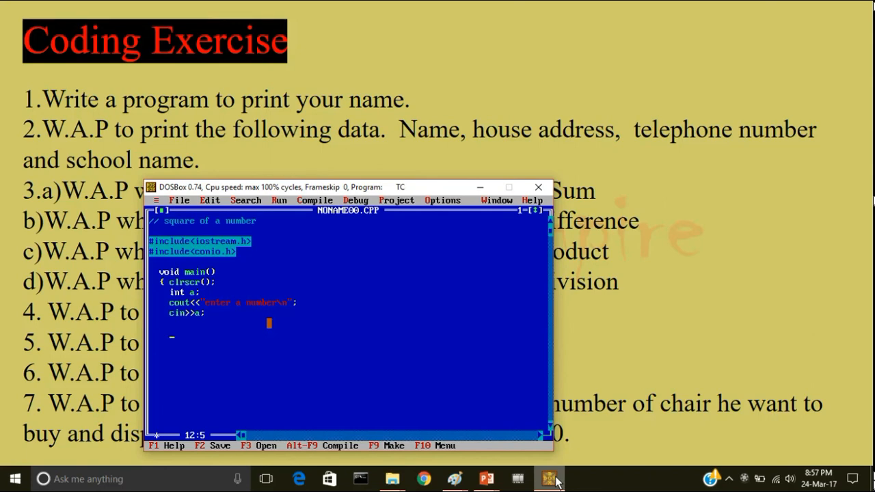
Print "square of the number is "<<a*a and finish with getch()
{"action": "type", "text": "cout<<\""}
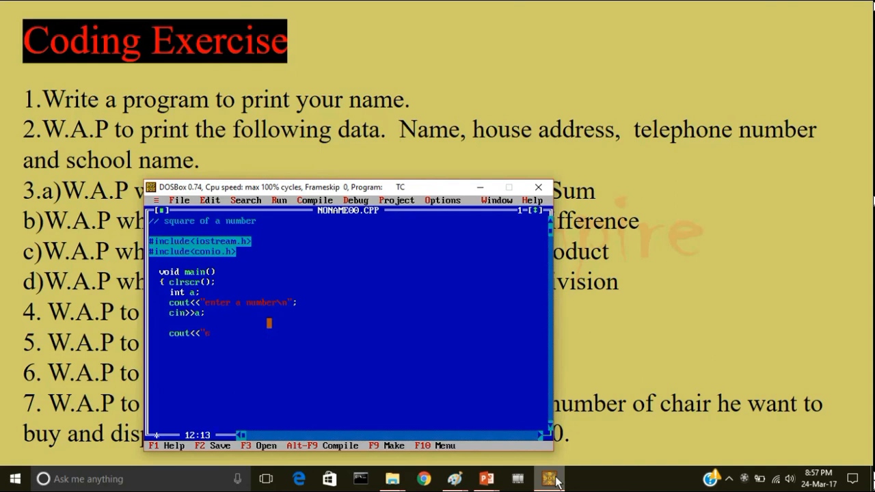
{"action": "type", "text": "square of the a"}
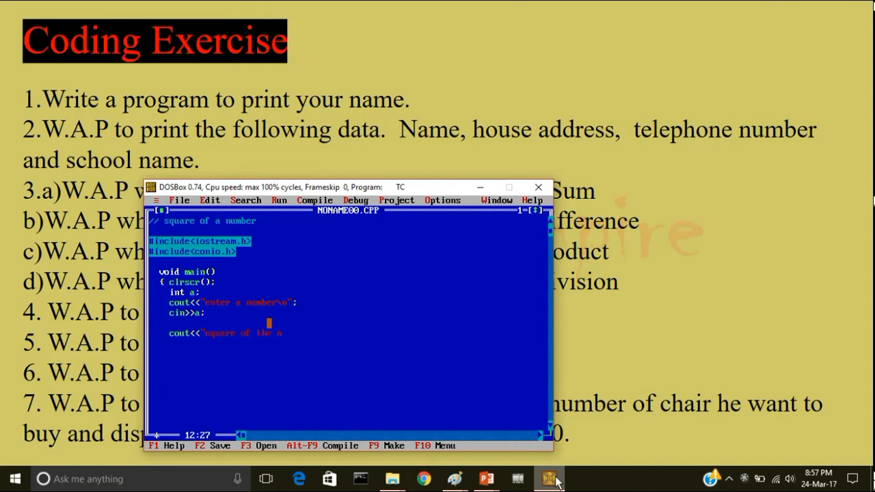
{"action": "type", "text": "umber is \""}
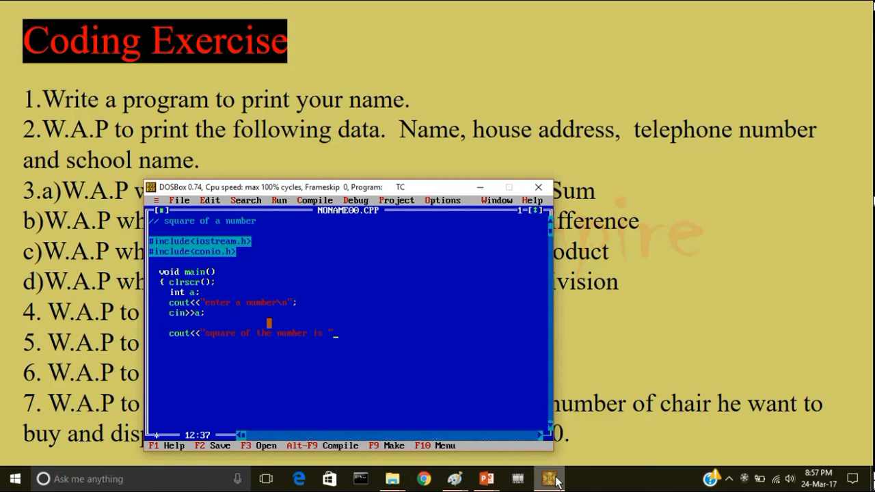
{"action": "type", "text": "<<"}
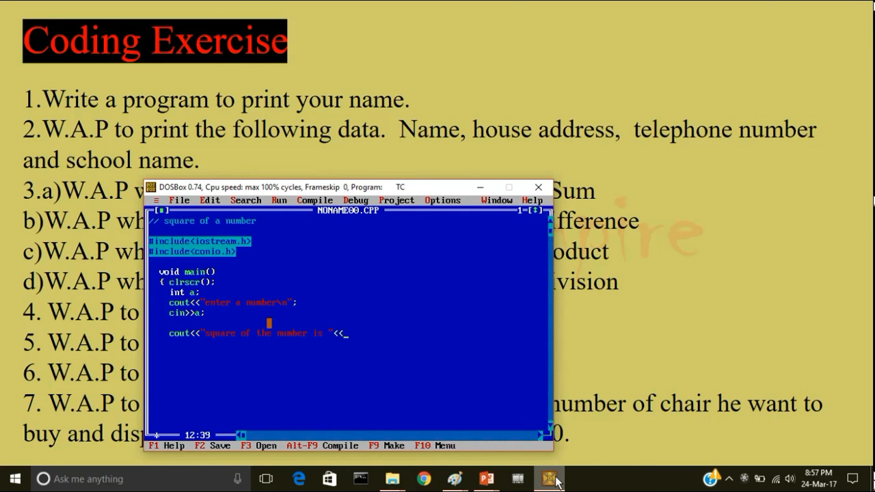
{"action": "type", "text": "a*"}
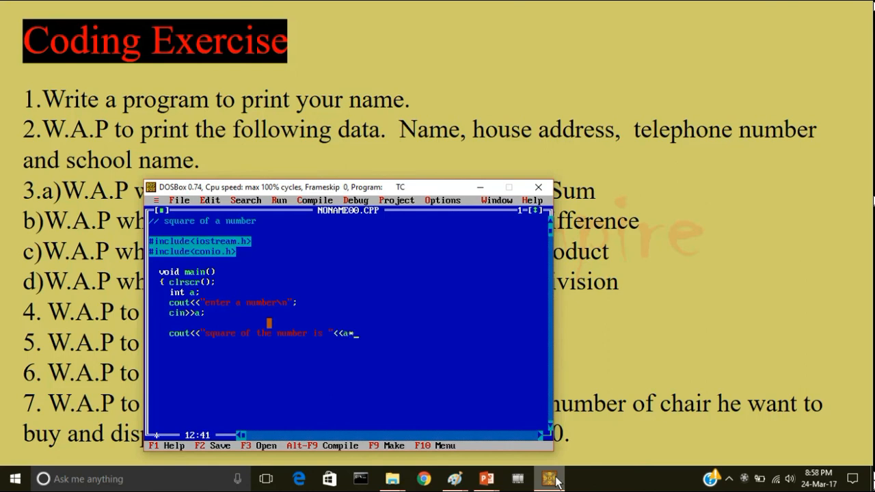
{"action": "type", "text": "a"}
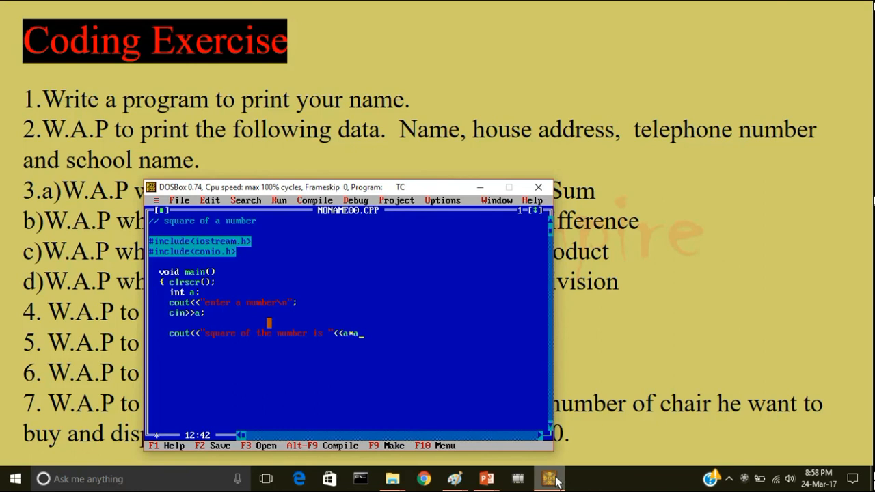
{"action": "type", "text": "getch()"}
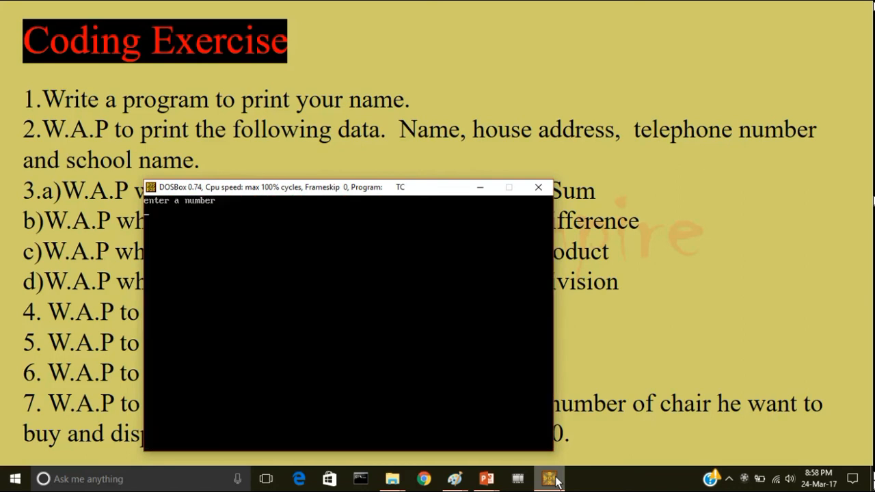
Run the square program with input 4, getting 16
{"action": "type", "text": "4"}
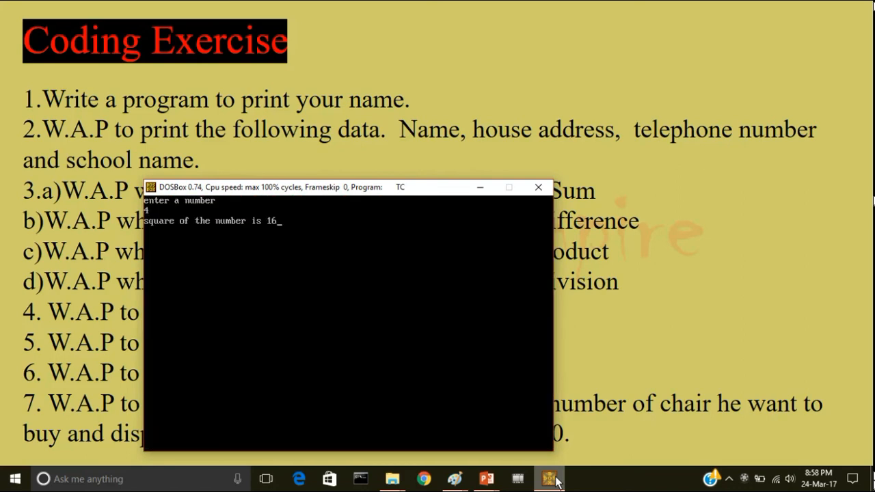
{"action": "left_click", "coordinate": [279, 200]}
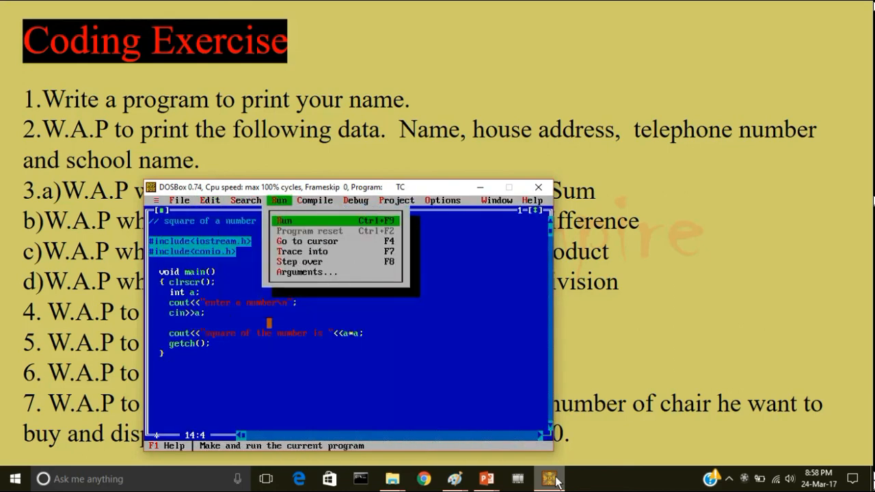
{"action": "left_click", "coordinate": [283, 220]}
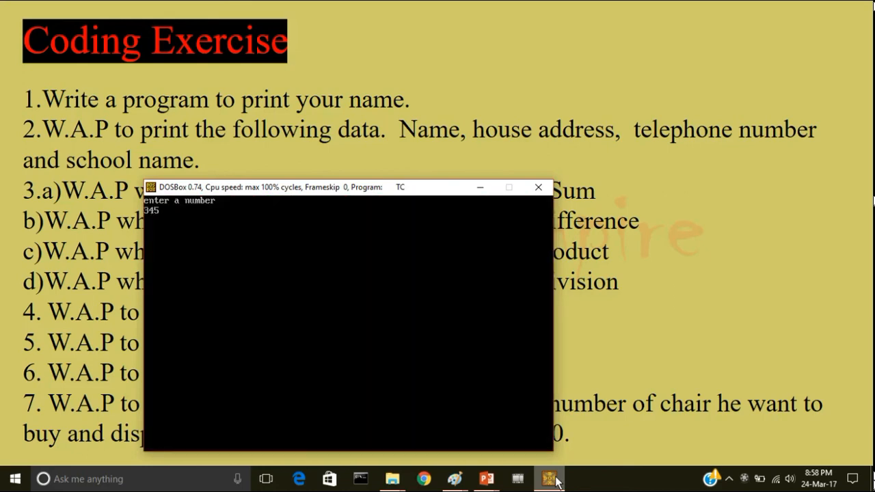
{"action": "key", "text": "enter"}
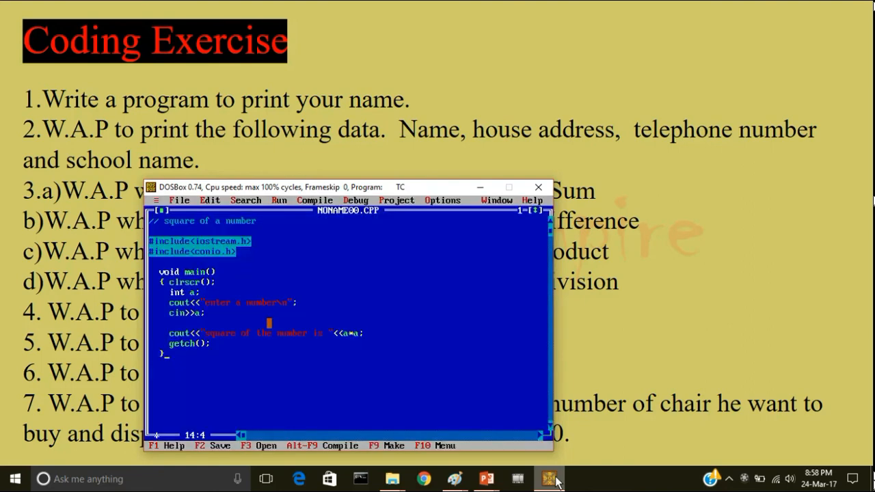
Run the square program again with input 12, getting 144, and return to the code
{"action": "left_click", "coordinate": [278, 200]}
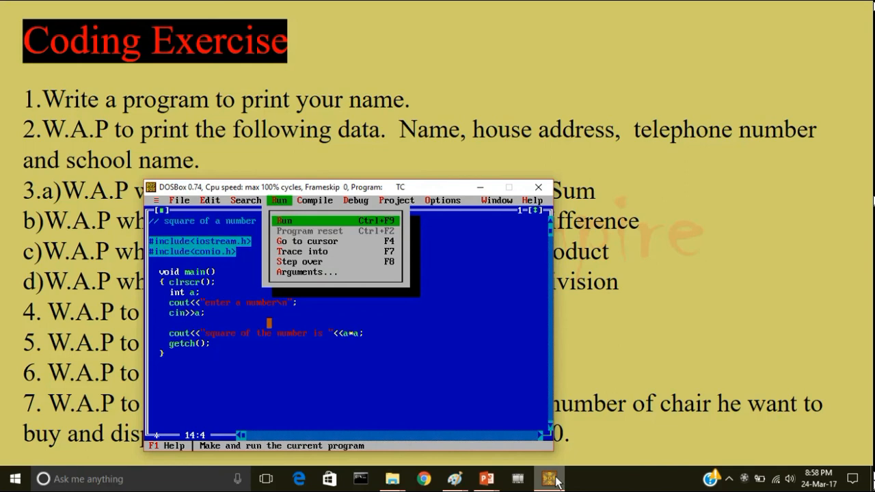
{"action": "left_click", "coordinate": [283, 220]}
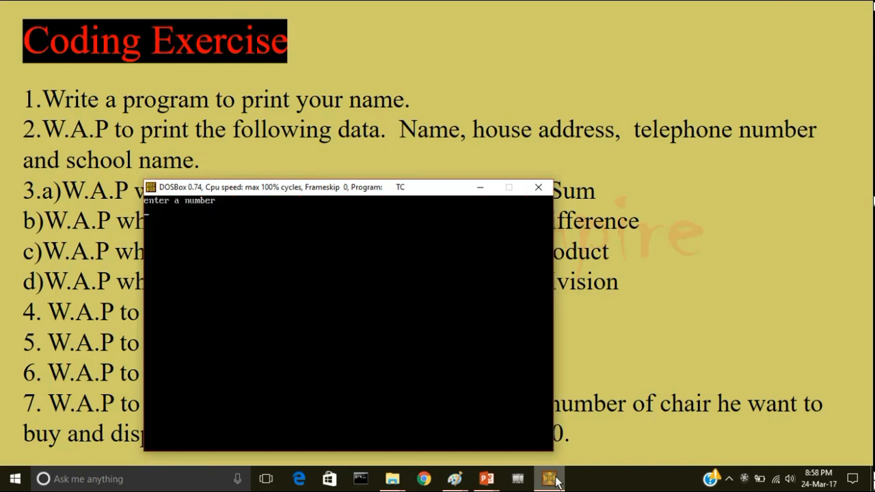
{"action": "type", "text": "12"}
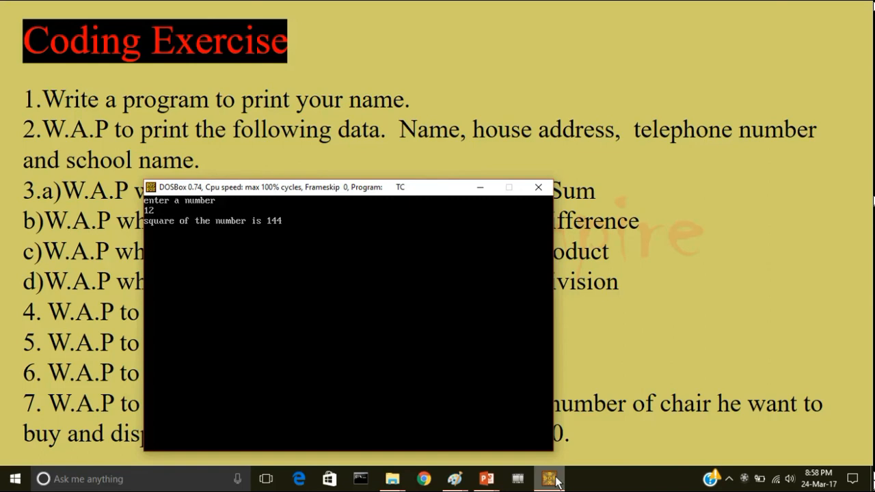
{"action": "key", "text": "Alt+F5"}
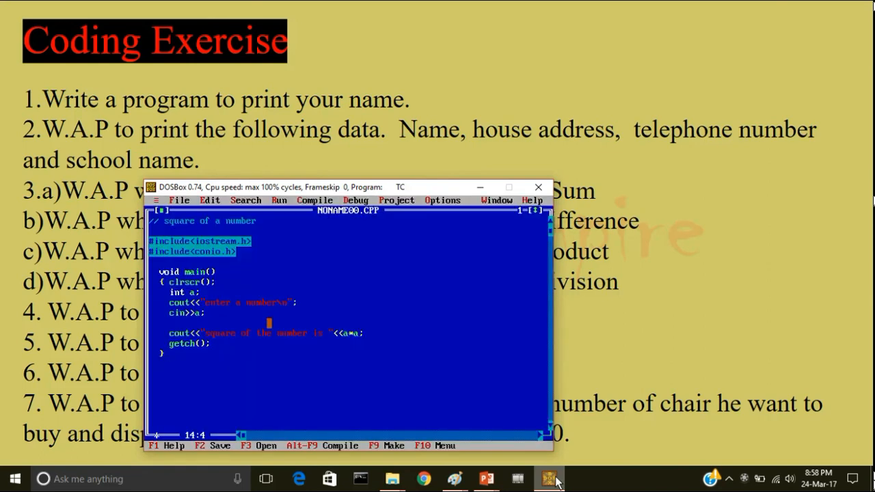